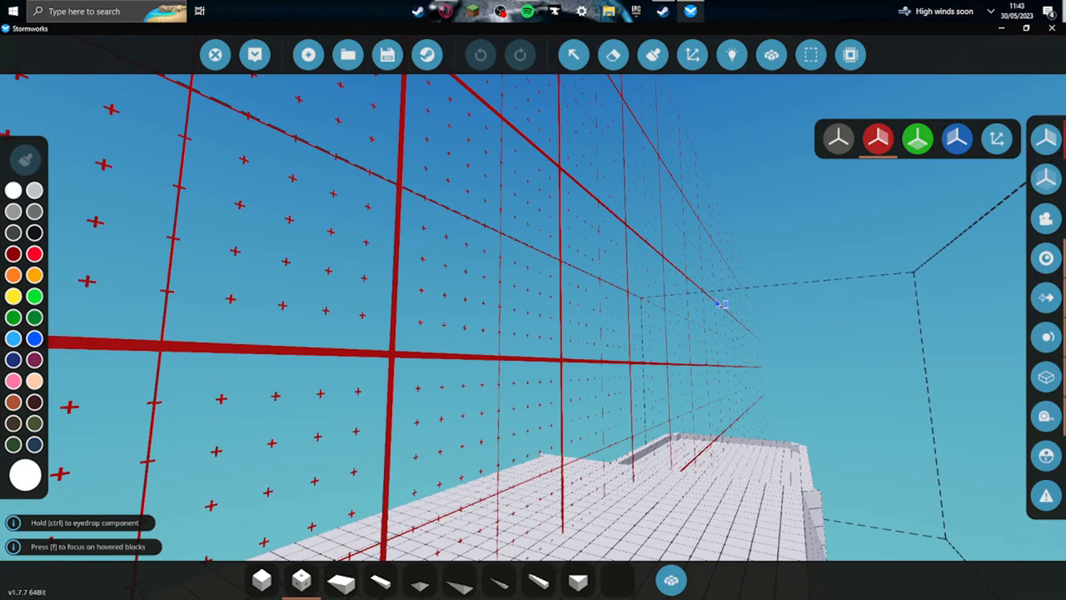
{"action": "mouse_move", "coordinate": [718, 304]}
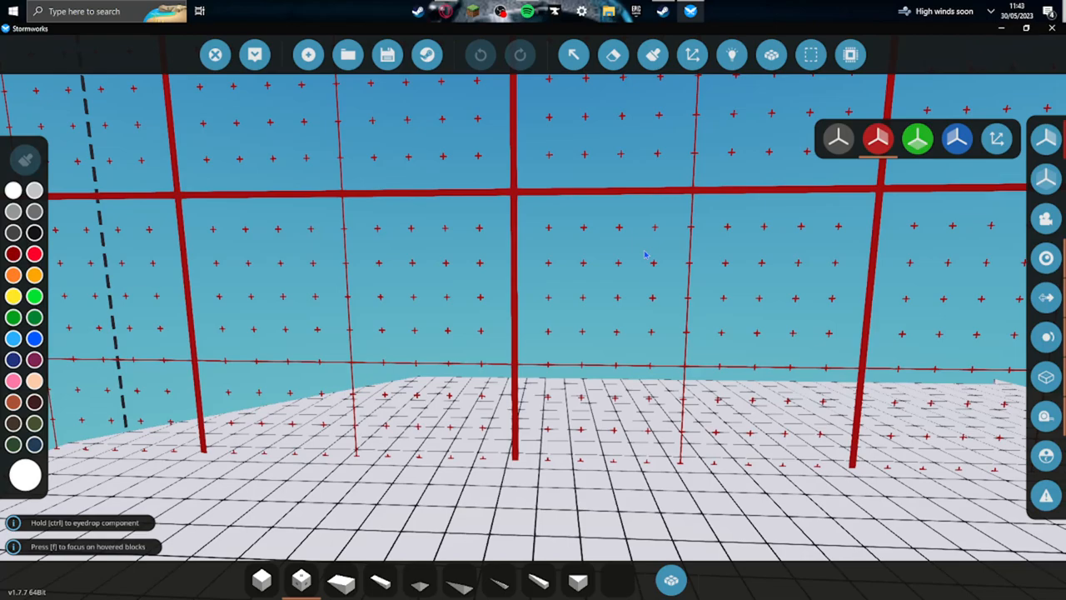
{"action": "mouse_move", "coordinate": [649, 248]}
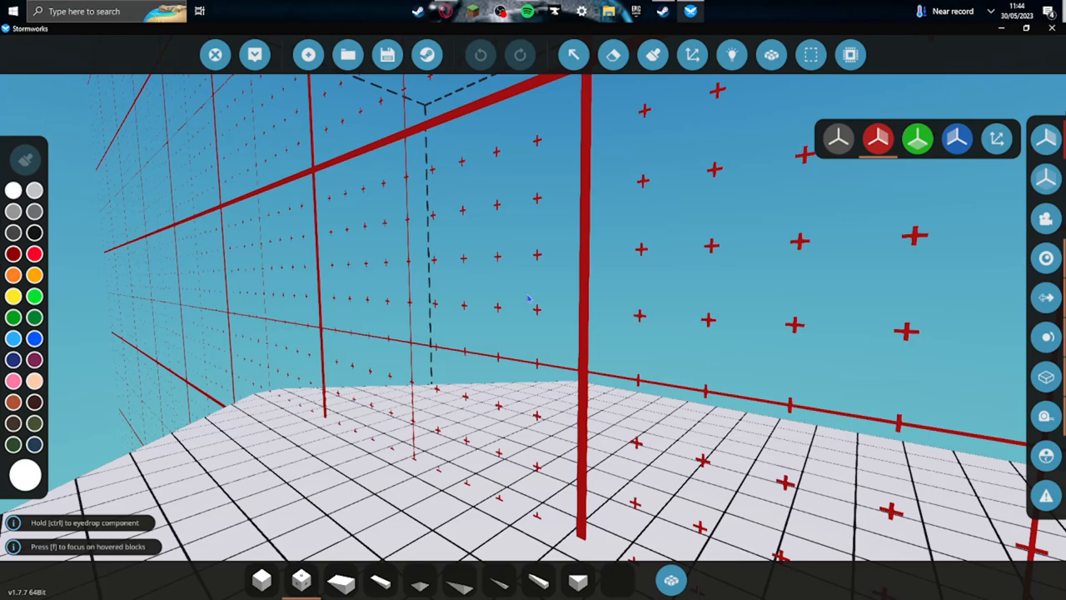
{"action": "mouse_move", "coordinate": [533, 300]}
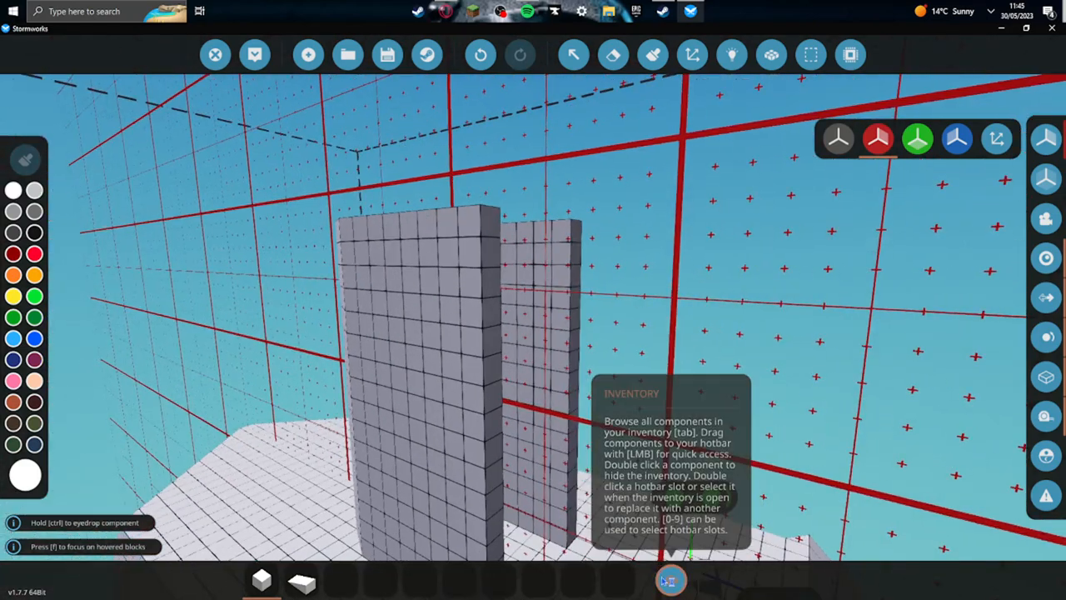
- Bring up the component inventory for more wall blocks and wedges for the hollow tower
{"action": "left_click", "coordinate": [671, 579]}
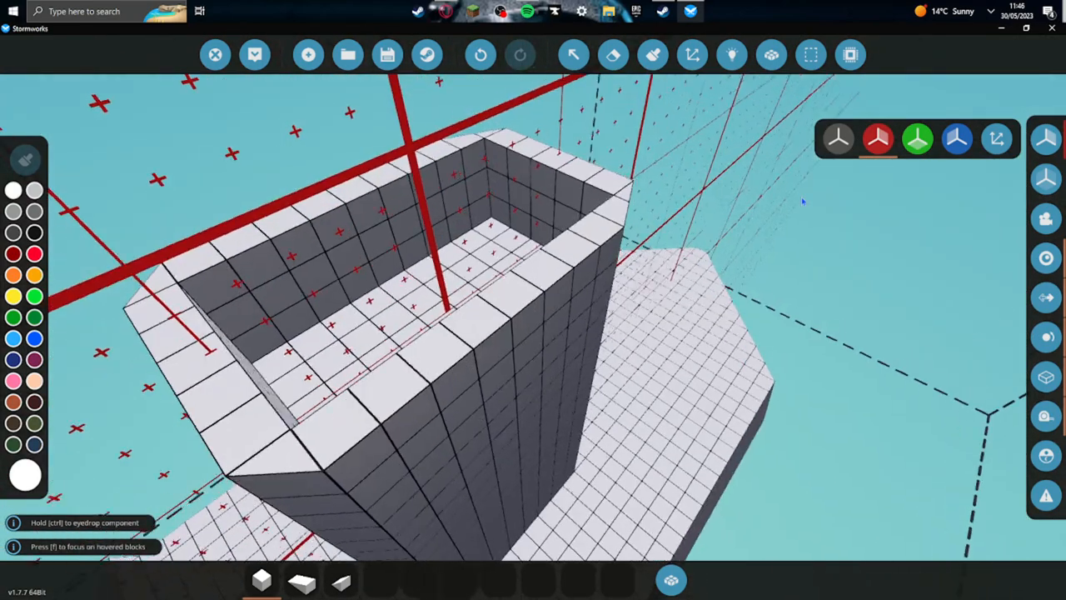
{"action": "mouse_move", "coordinate": [671, 579]}
{"action": "type", "text": "ha"}
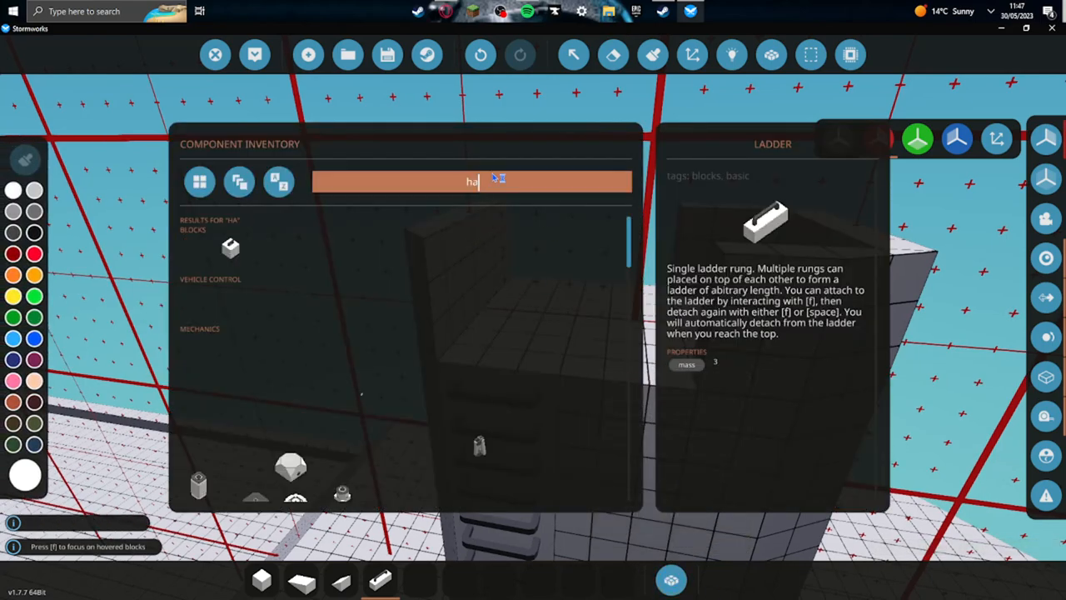
- Search the inventory for ladder rungs and the lockable sliding hatch
{"action": "type", "text": "t"}
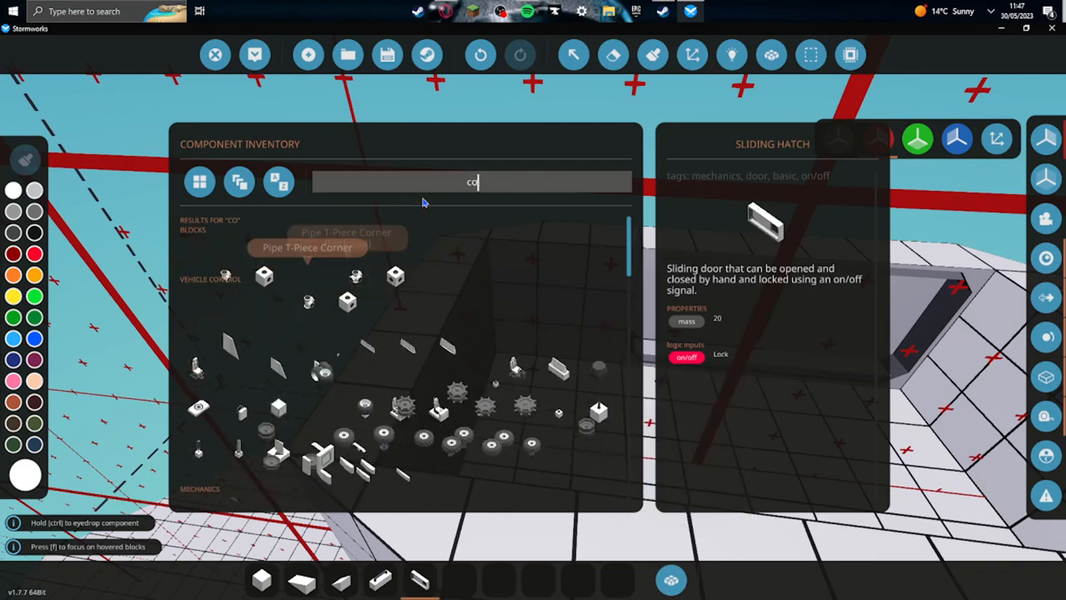
- Find the Compass Ball by search and pick it for the tower's front rim
{"action": "type", "text": "m"}
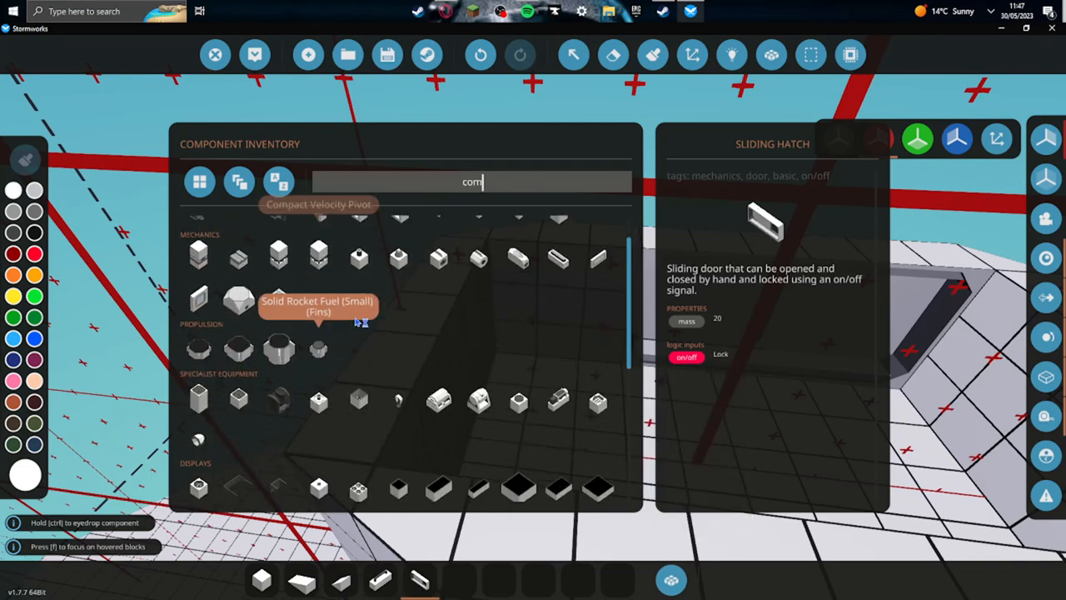
{"action": "type", "text": "pa"}
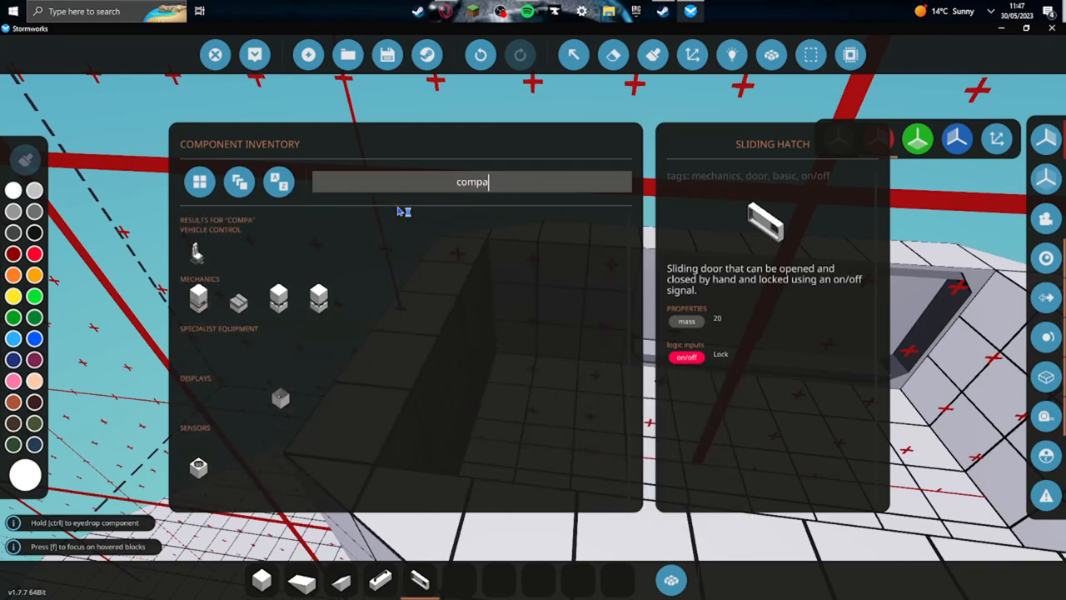
{"action": "mouse_move", "coordinate": [198, 402]}
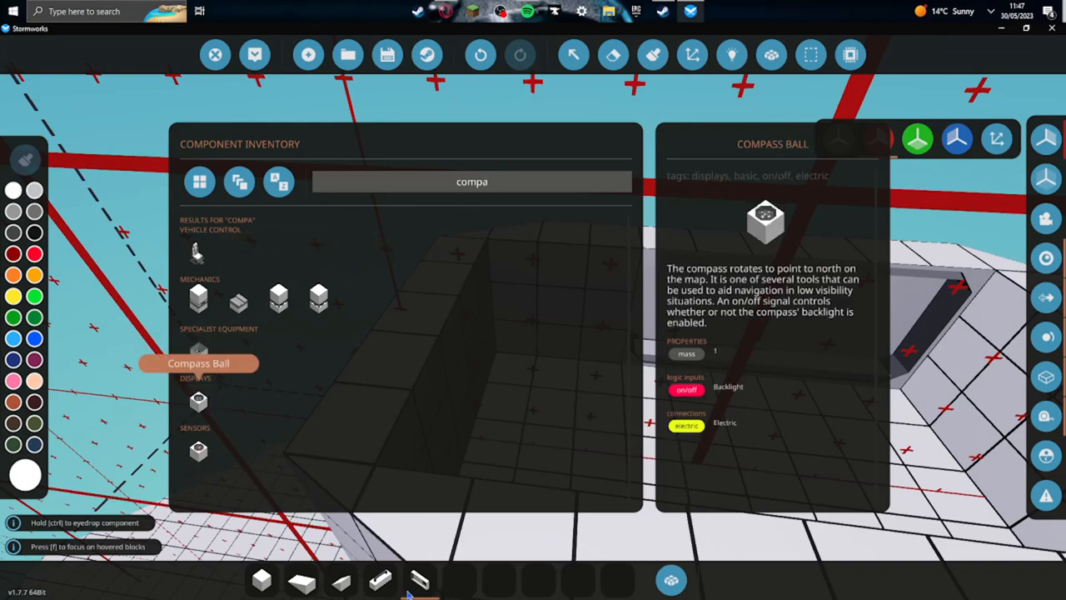
{"action": "left_click", "coordinate": [612, 55]}
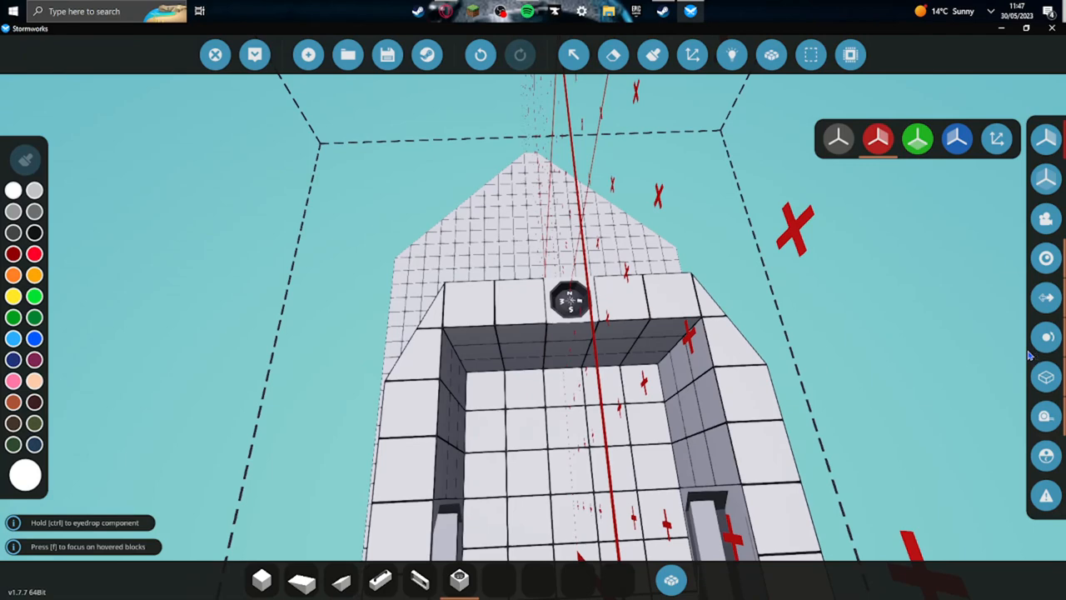
- Pick the underwater welding torch and fire extinguisher storage units
{"action": "left_click", "coordinate": [670, 579]}
{"action": "type", "text": "wel"}
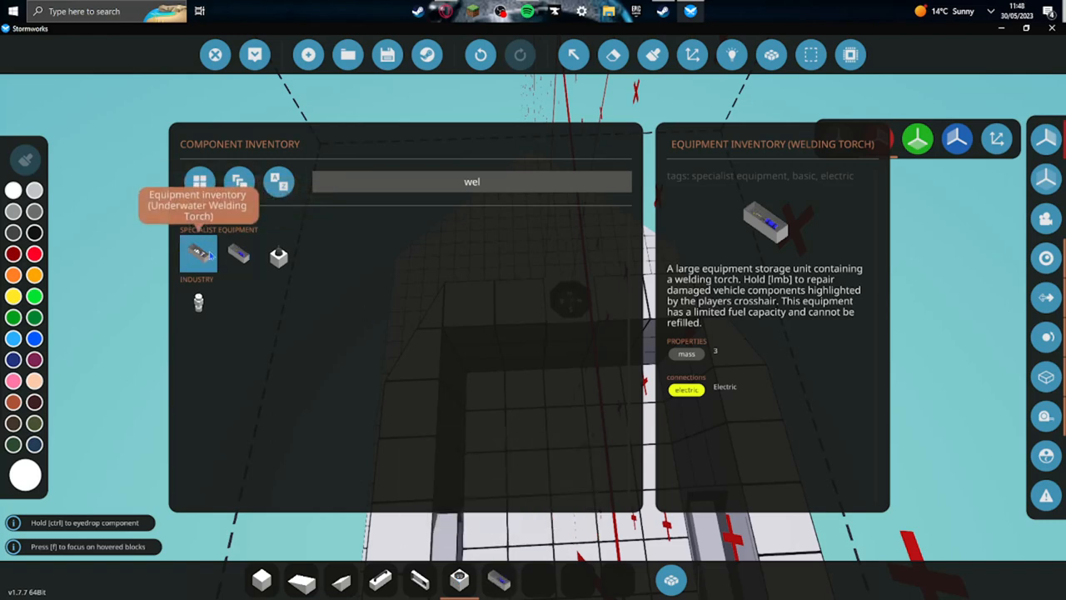
{"action": "left_click", "coordinate": [198, 254]}
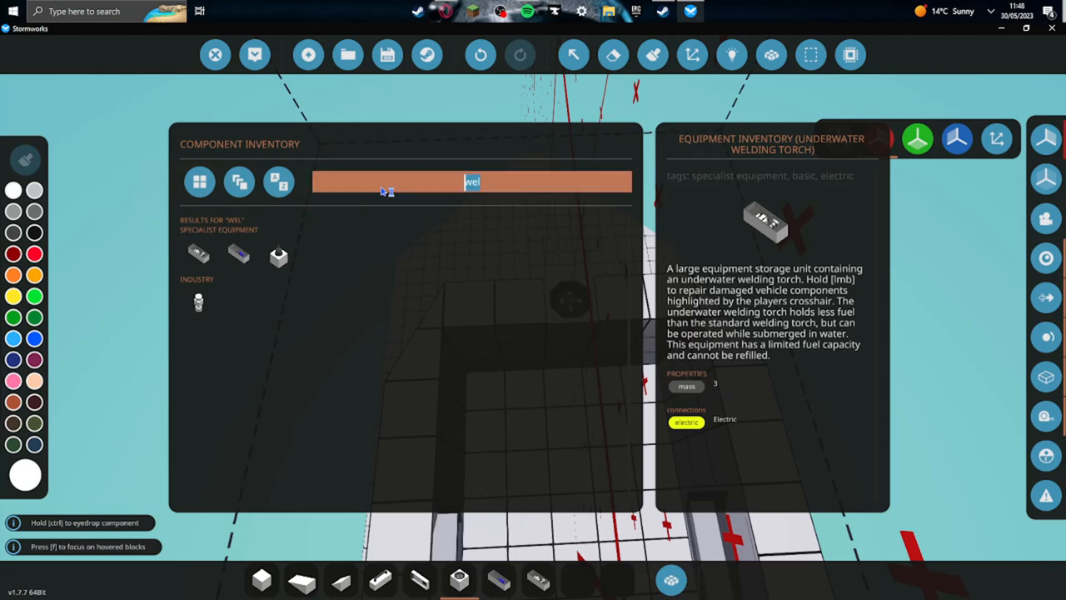
{"action": "type", "text": "fire"}
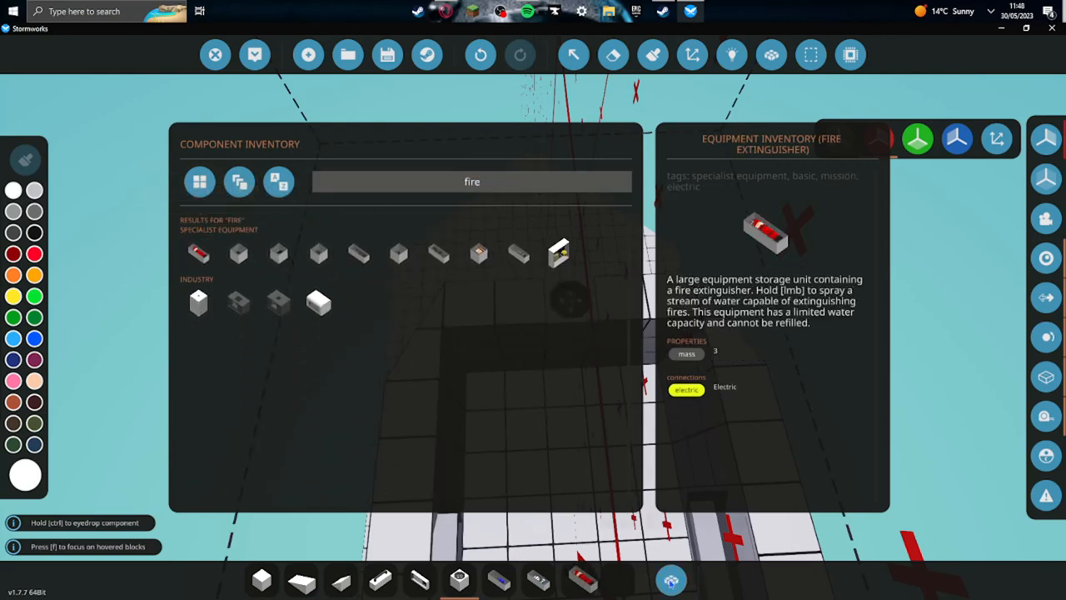
{"action": "left_click", "coordinate": [613, 55]}
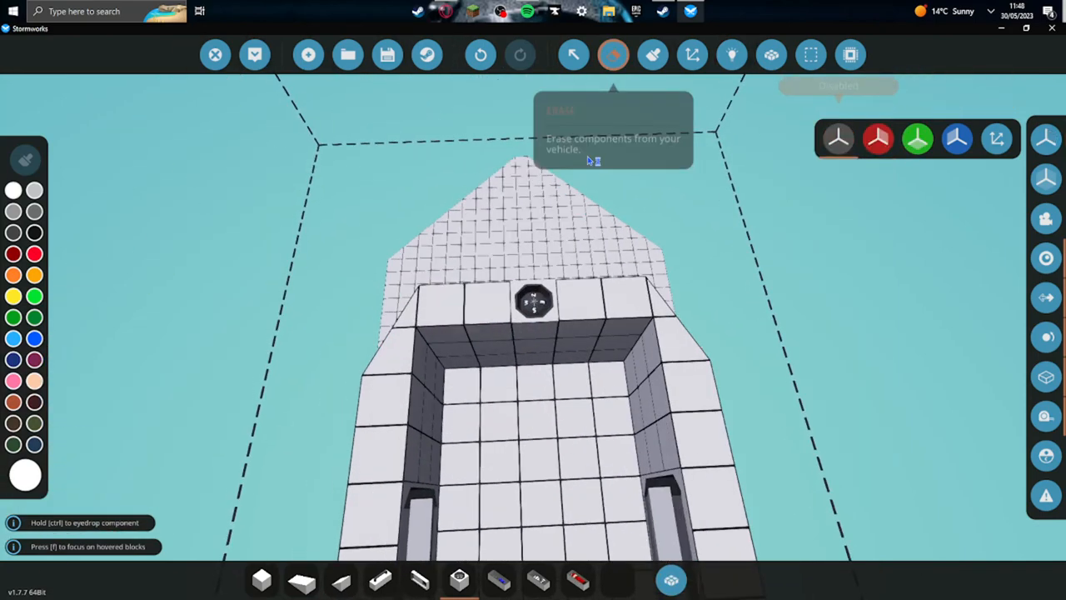
- Erase a recess in the inner wall and seat the torch and extinguisher units
{"action": "left_click", "coordinate": [613, 55]}
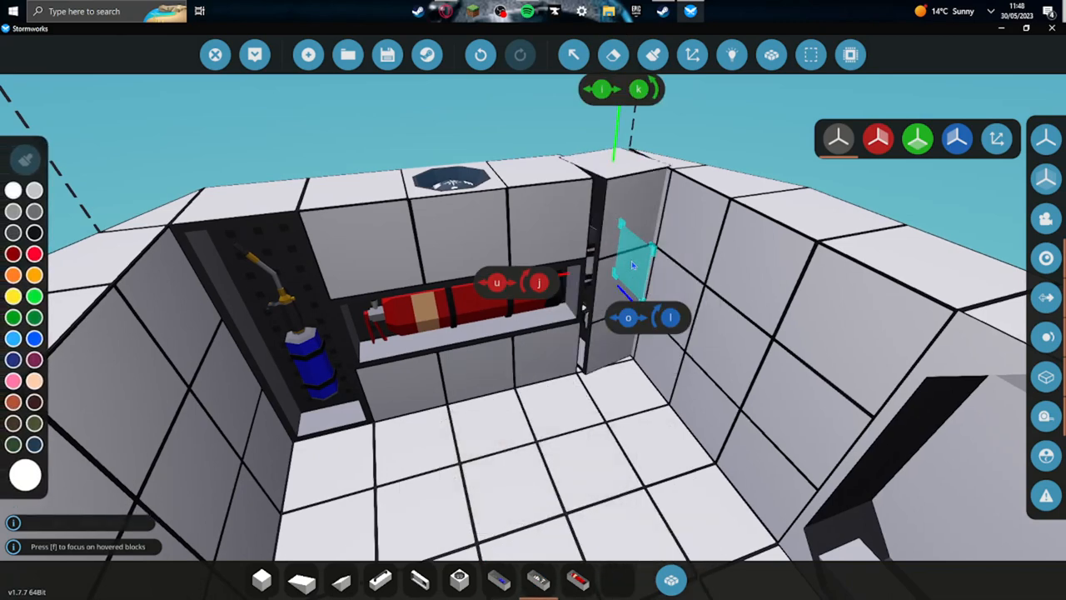
{"action": "left_click", "coordinate": [624, 266]}
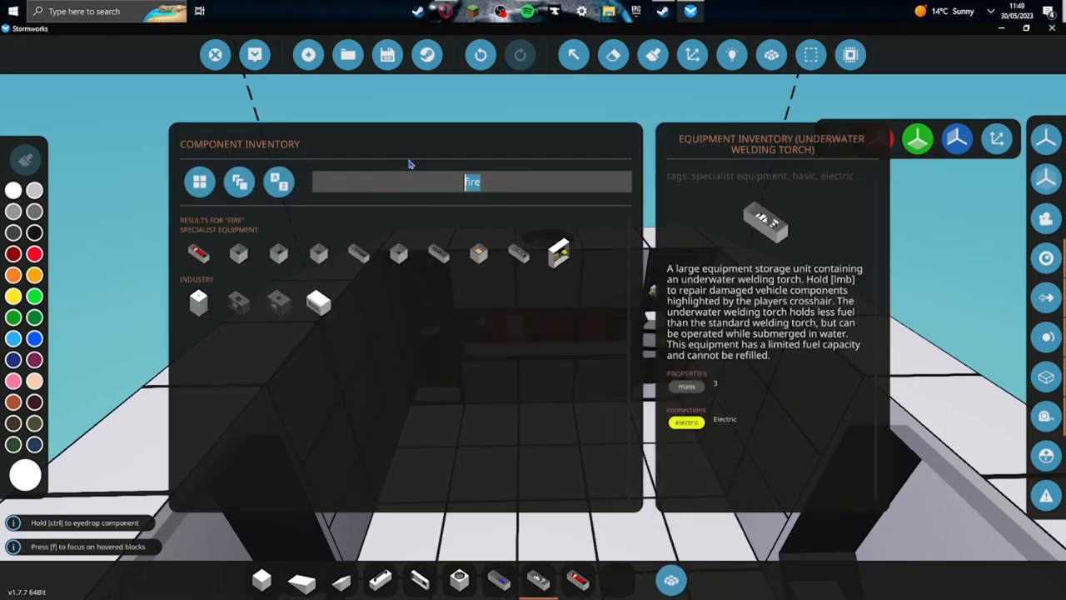
- Search 'dial', 'clo' and 'ar', placing the analogue clock beside the compass
{"action": "type", "text": "d"}
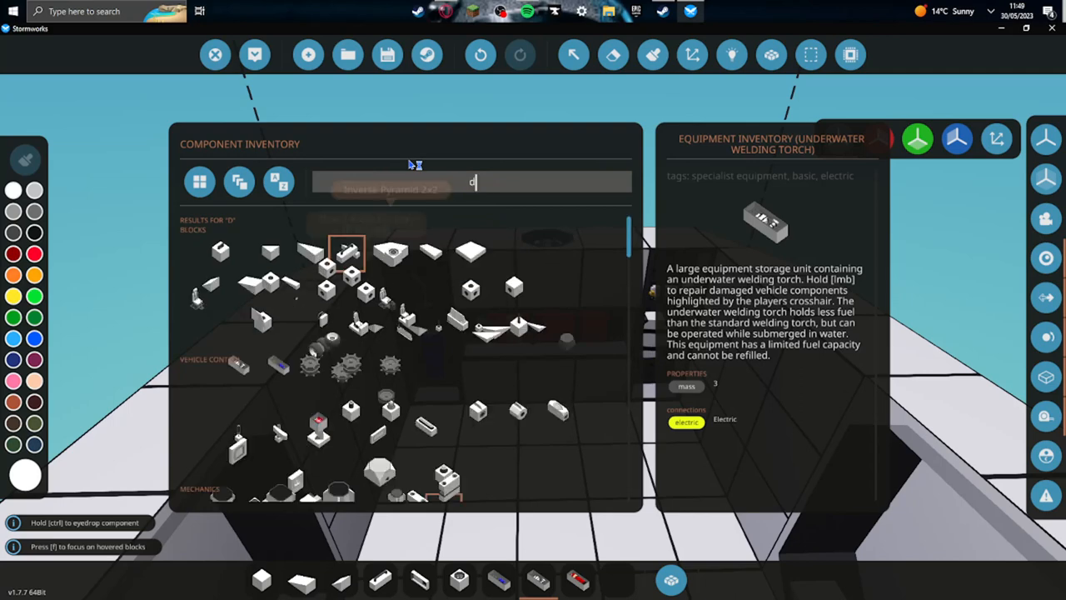
{"action": "type", "text": "ial"}
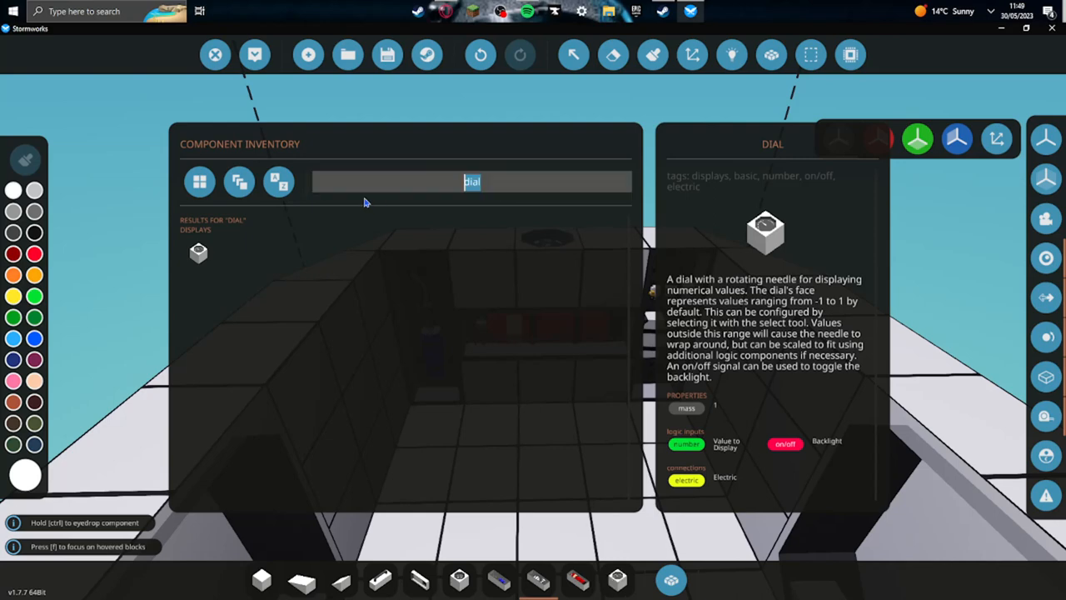
{"action": "type", "text": "clo"}
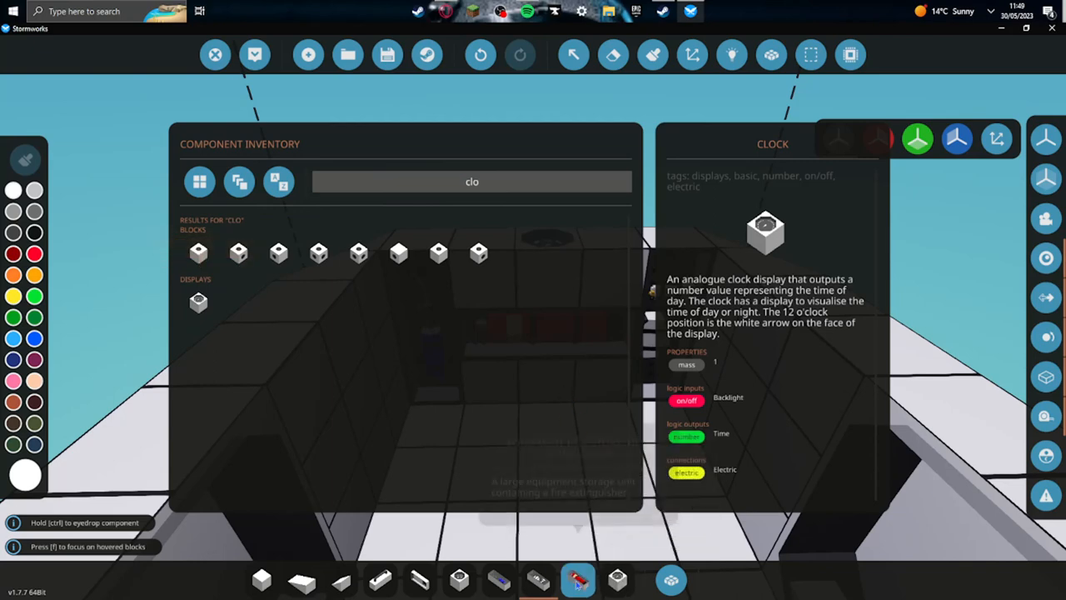
{"action": "mouse_move", "coordinate": [617, 579]}
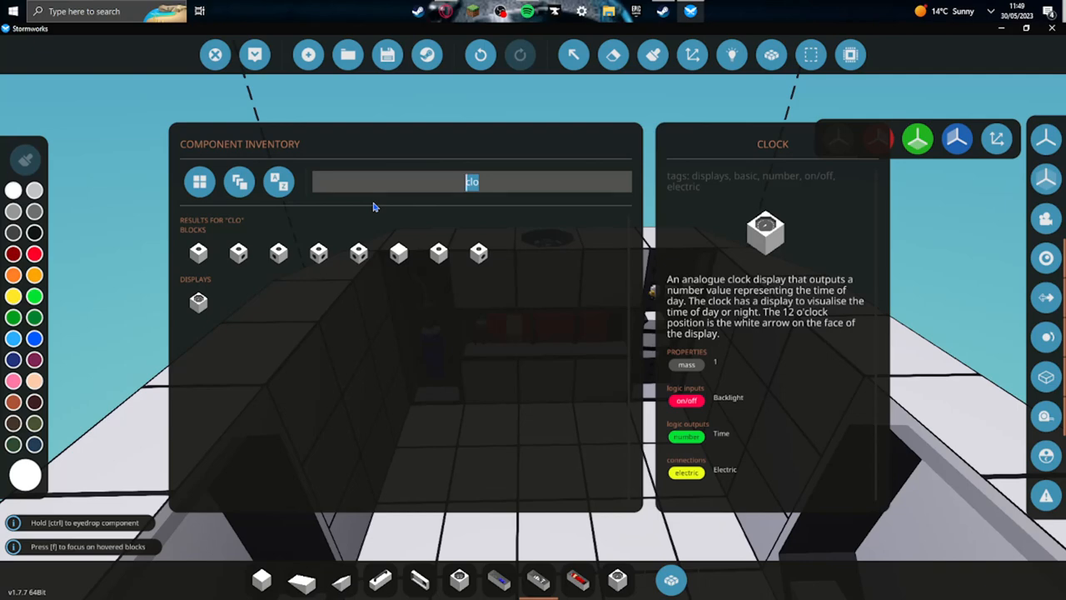
{"action": "mouse_move", "coordinate": [379, 207]}
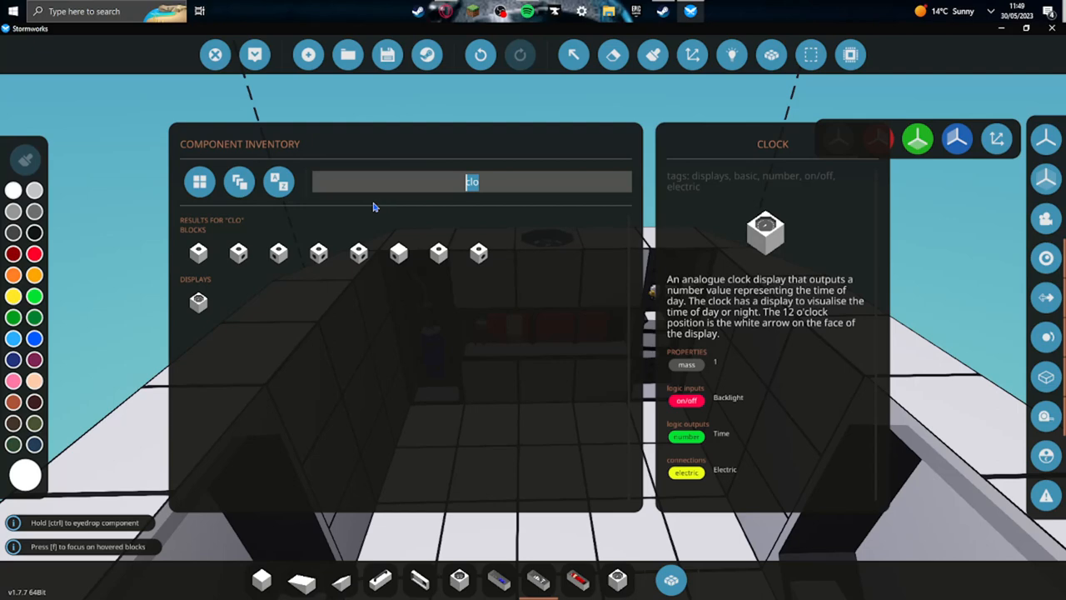
{"action": "type", "text": "ar"}
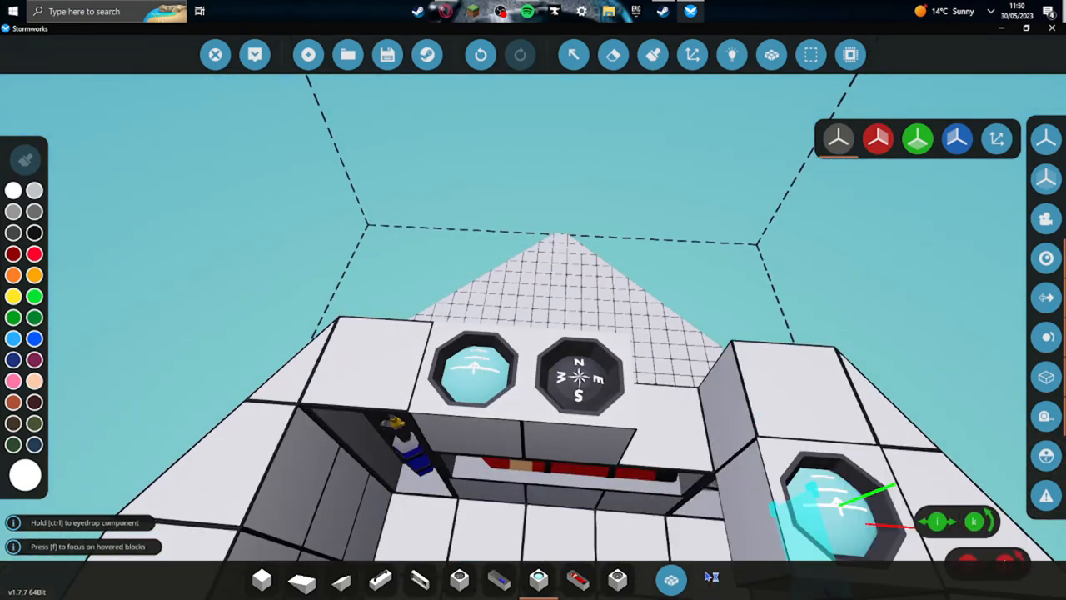
{"action": "mouse_move", "coordinate": [612, 55]}
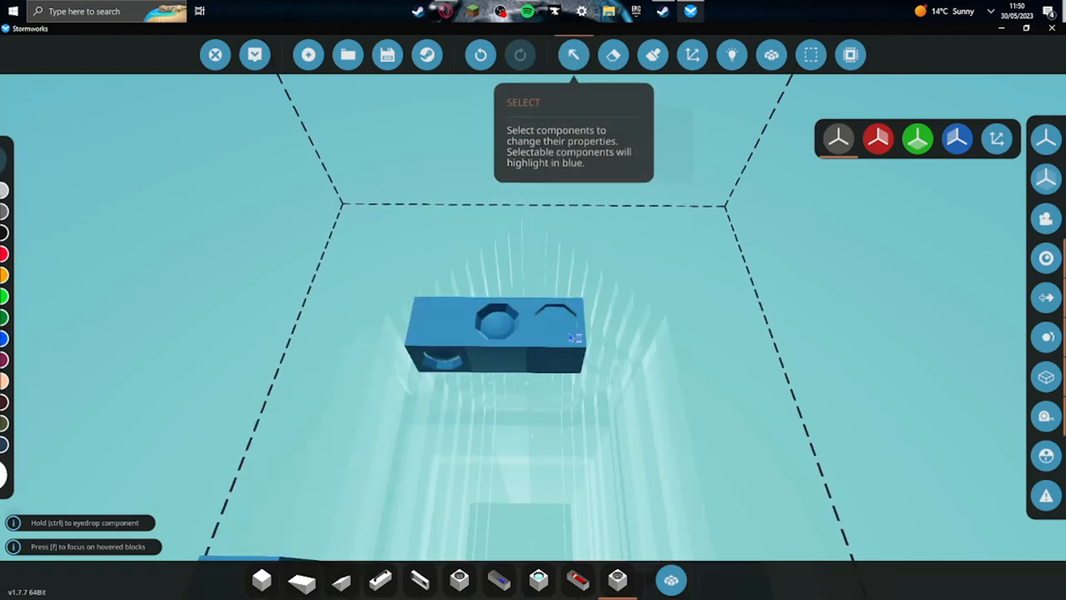
- Set the clock display's Display Name to 'Clock'
{"action": "left_click", "coordinate": [557, 333]}
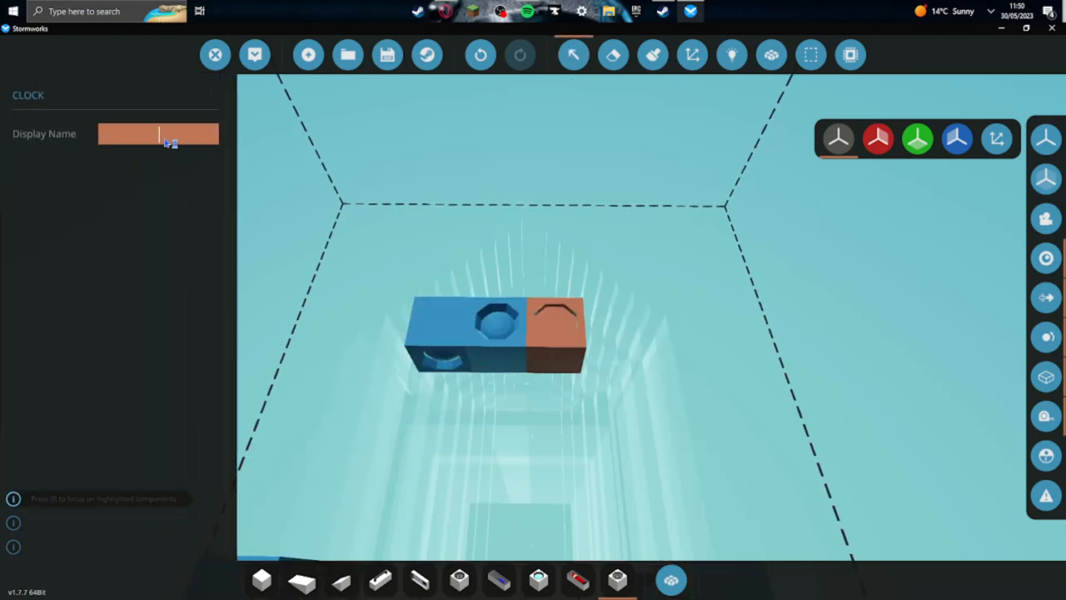
{"action": "type", "text": "Clock"}
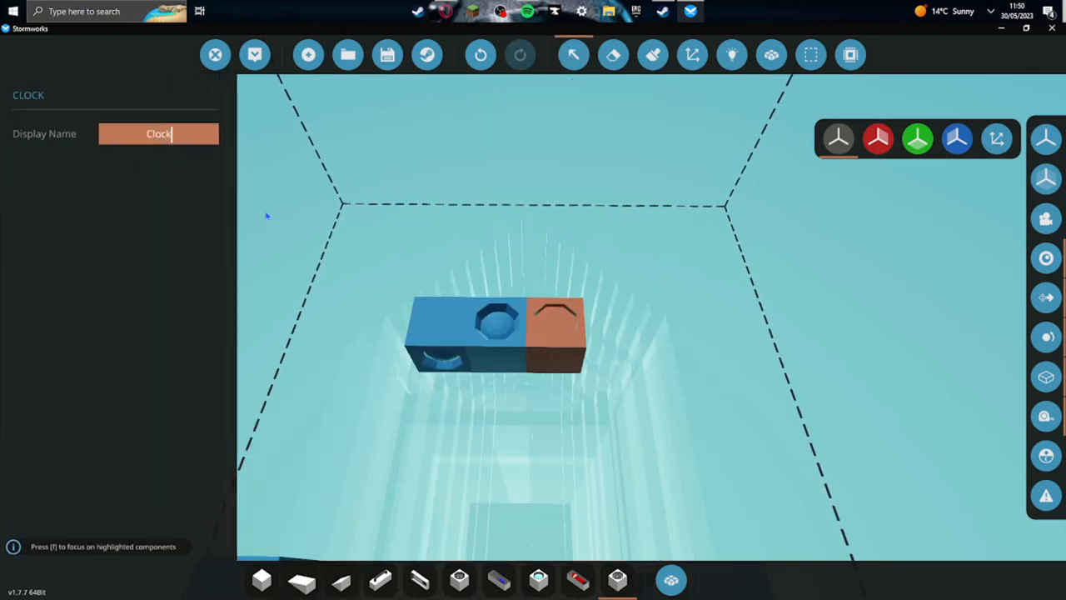
{"action": "left_click", "coordinate": [498, 325]}
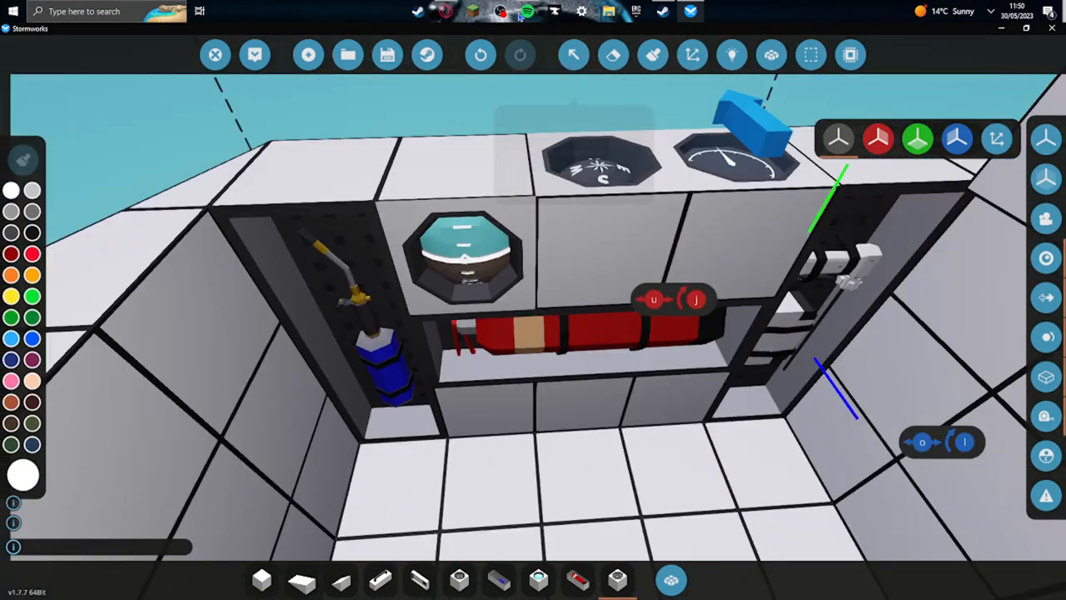
{"action": "left_click", "coordinate": [653, 55]}
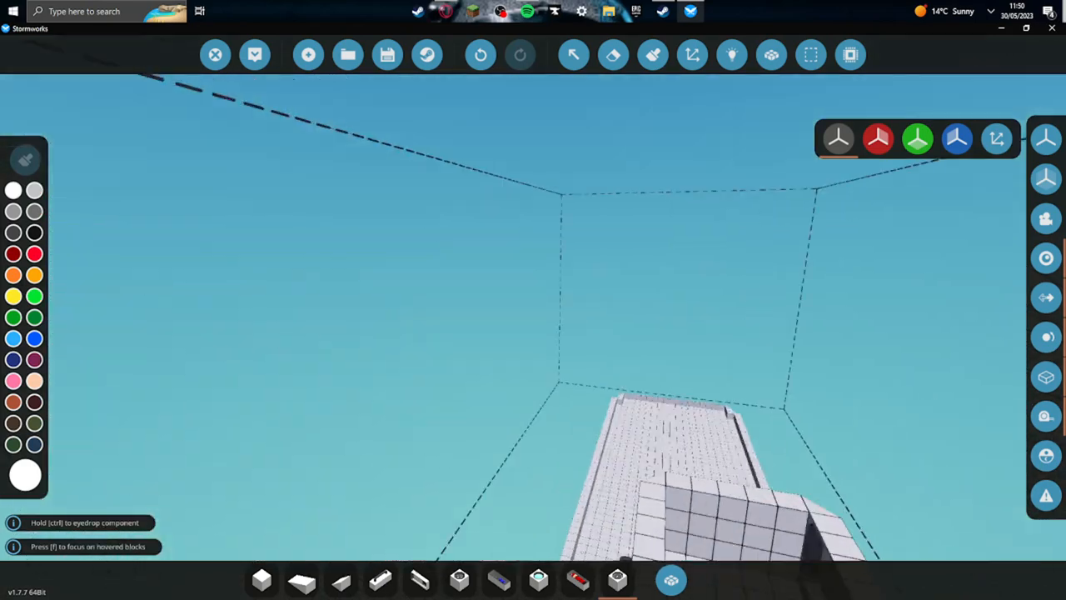
- Search 'hat' in the component inventory to pick out the Hinged Hatch
{"action": "left_click", "coordinate": [301, 579]}
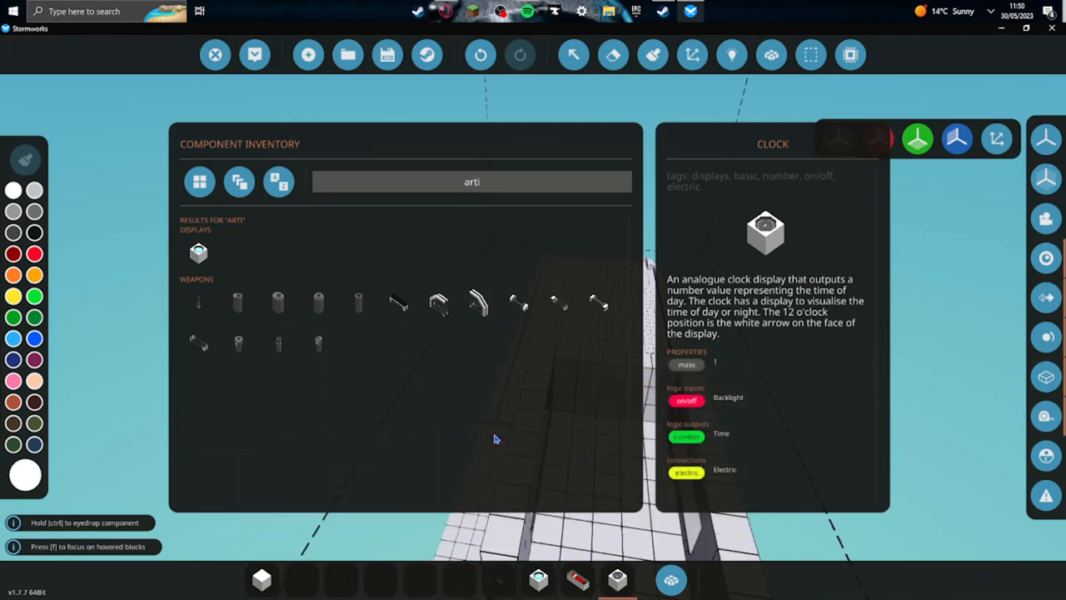
{"action": "mouse_move", "coordinate": [478, 302]}
{"action": "type", "text": "ha"}
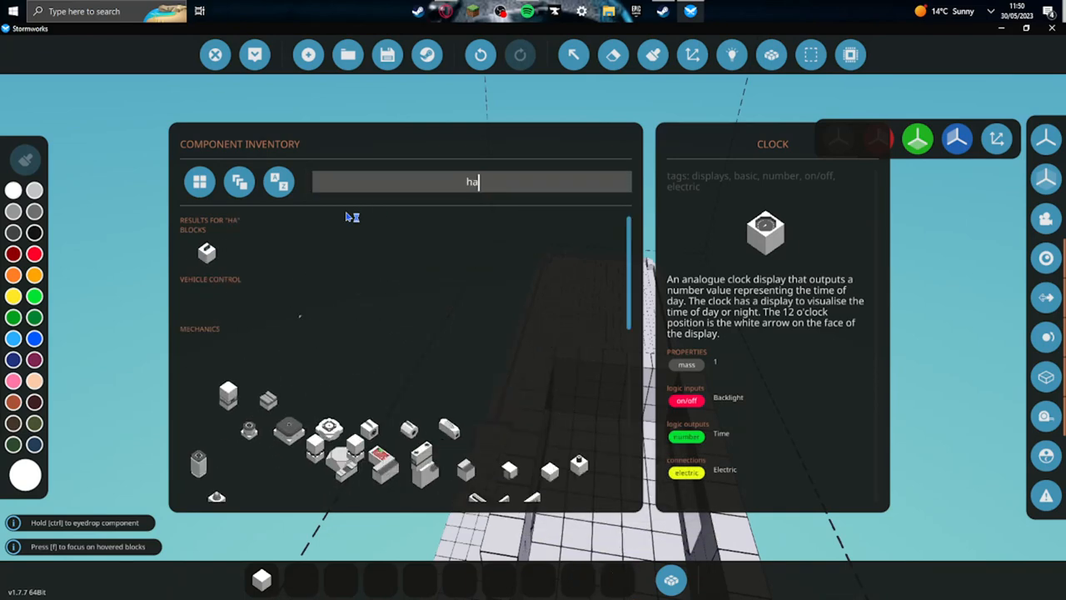
{"action": "type", "text": "t"}
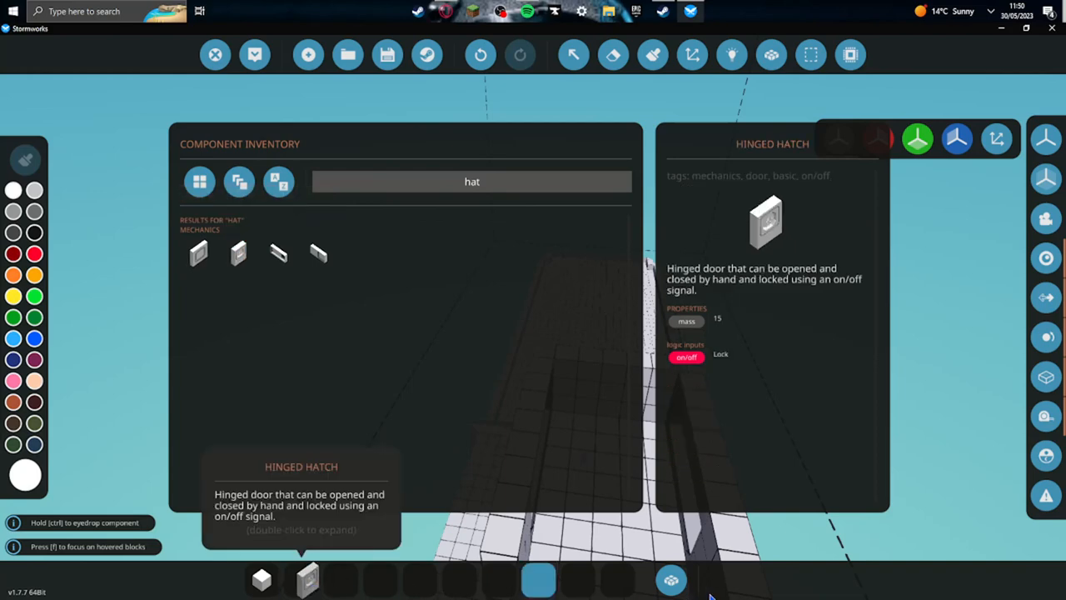
{"action": "mouse_move", "coordinate": [671, 579]}
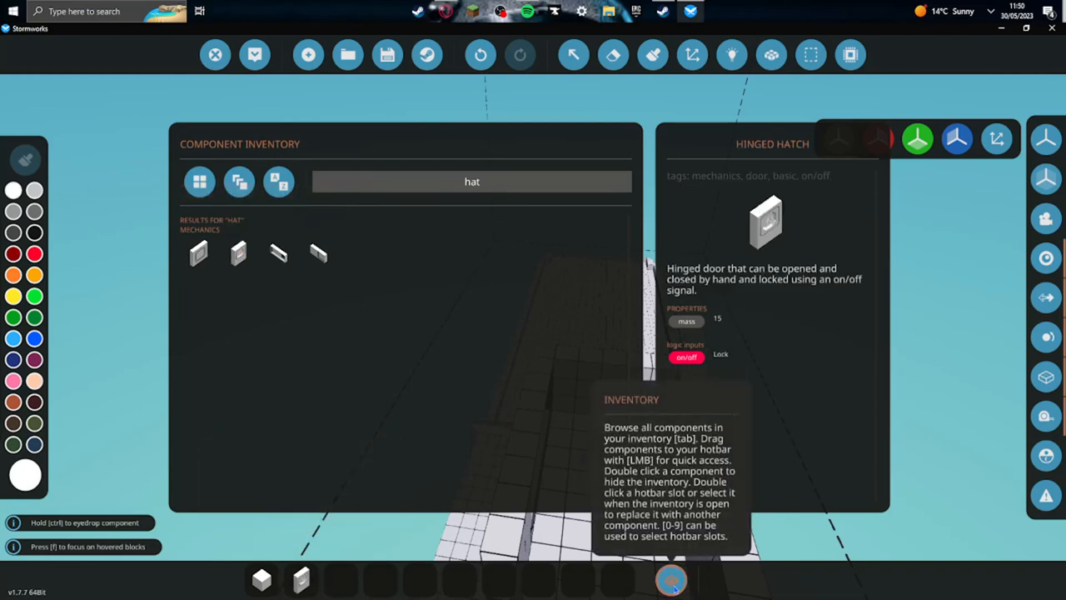
{"action": "mouse_move", "coordinate": [562, 314]}
{"action": "type", "text": "ladd"}
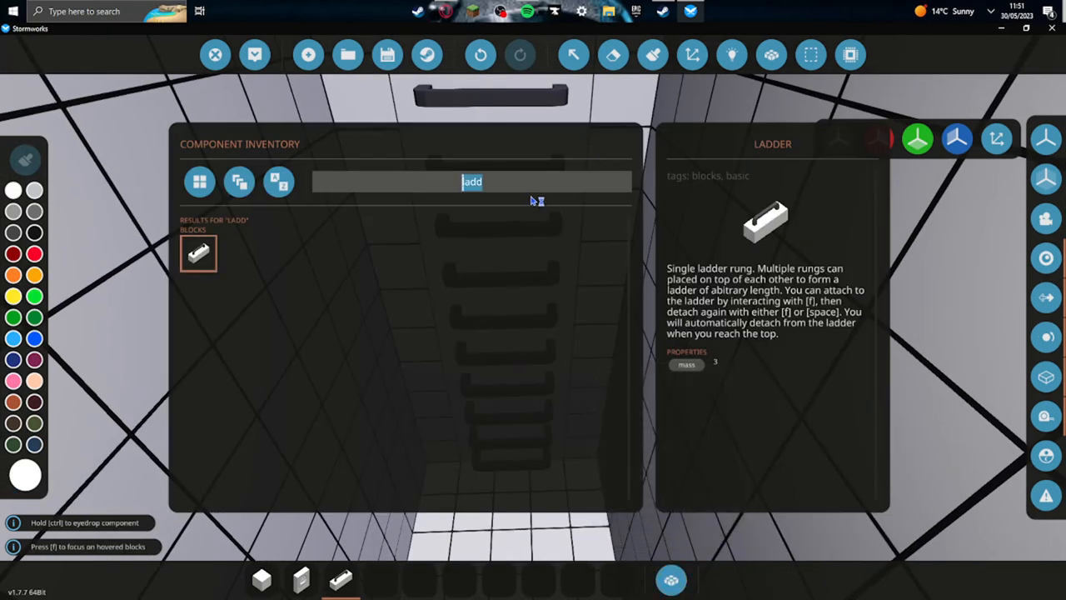
- Search 'butt' for the Toggle Button to mount beside the ladder rungs
{"action": "type", "text": "butt"}
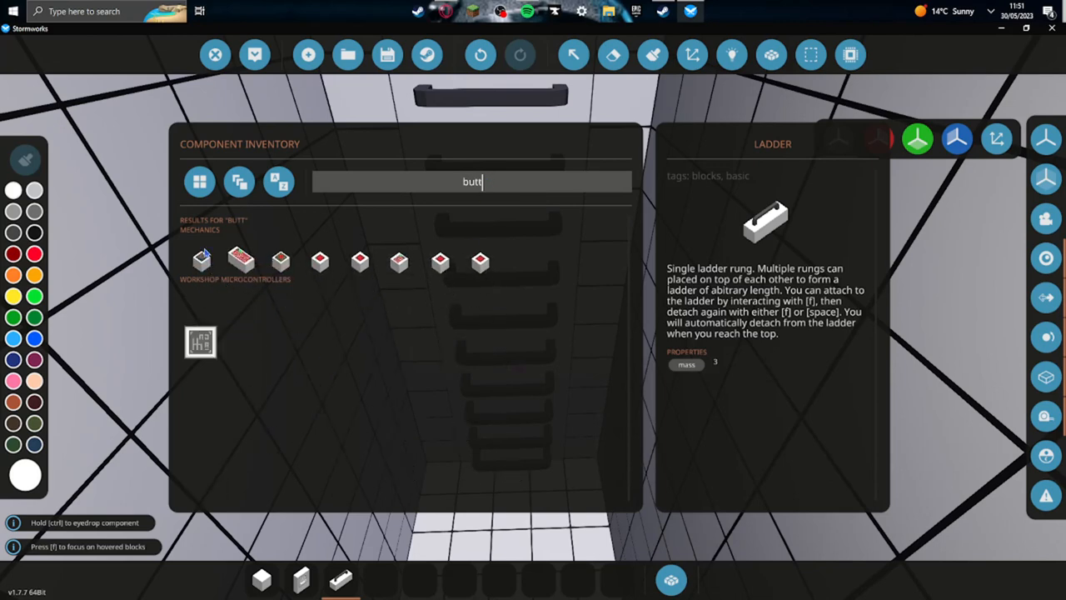
{"action": "mouse_move", "coordinate": [479, 253]}
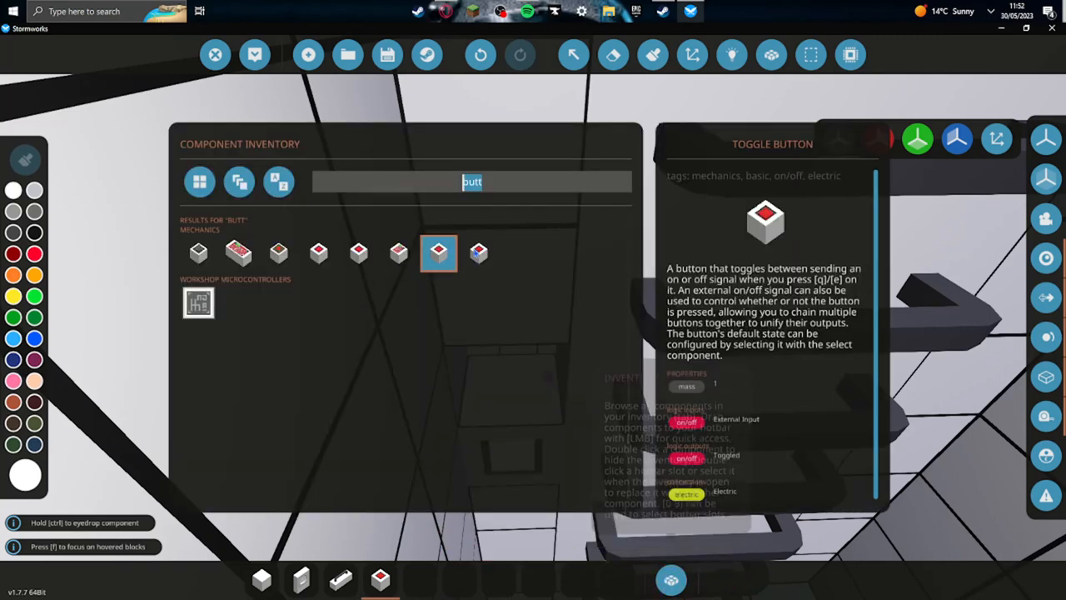
{"action": "mouse_move", "coordinate": [319, 252]}
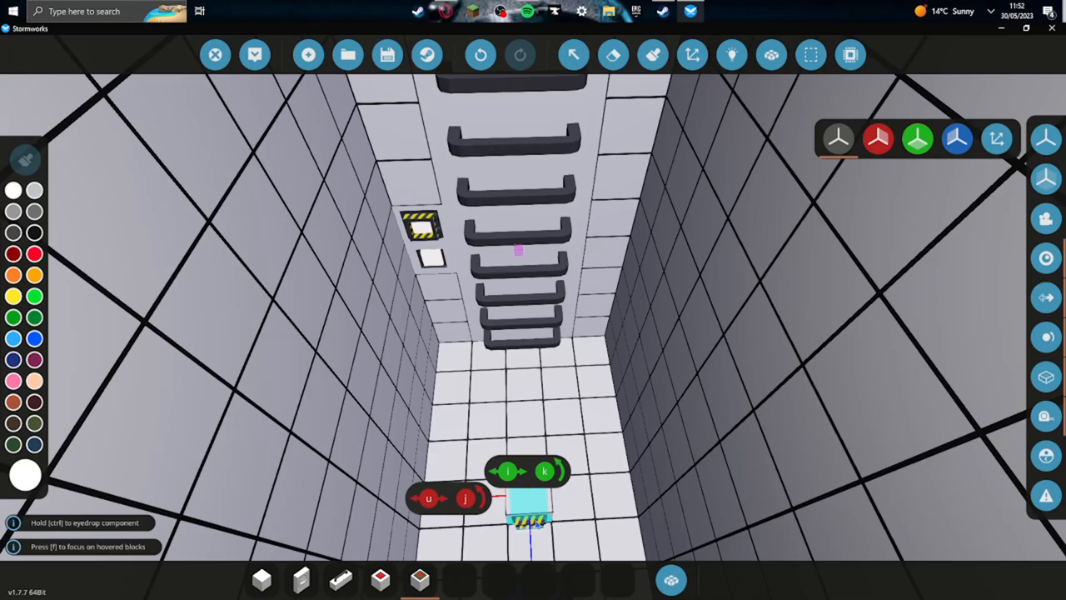
{"action": "mouse_move", "coordinate": [531, 497]}
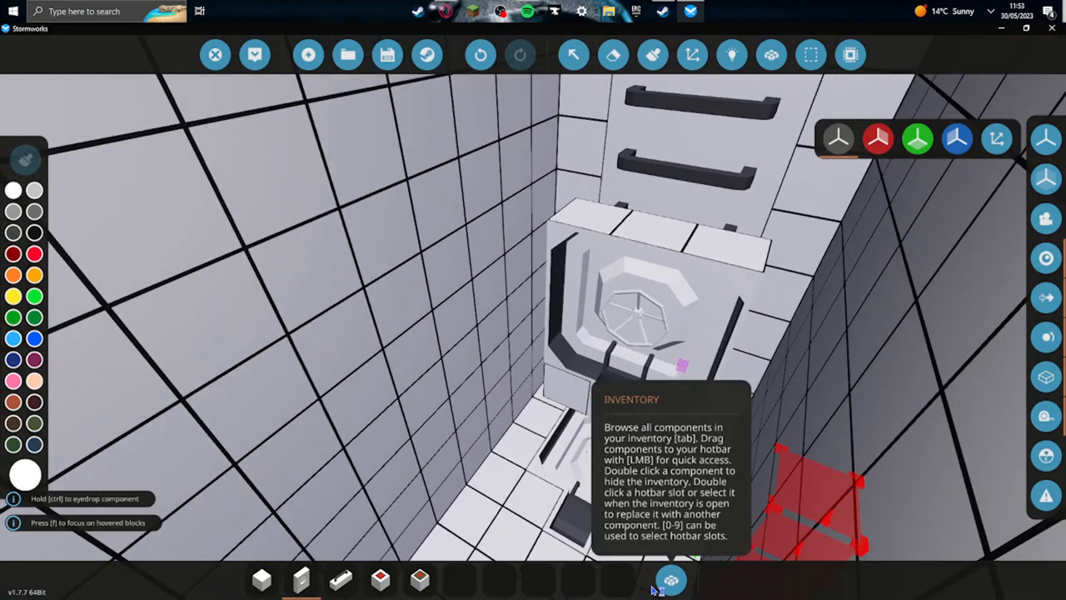
- Fit the hinged hatch at the shaft foot and expose button and hatch logic nodes
{"action": "left_click", "coordinate": [670, 579]}
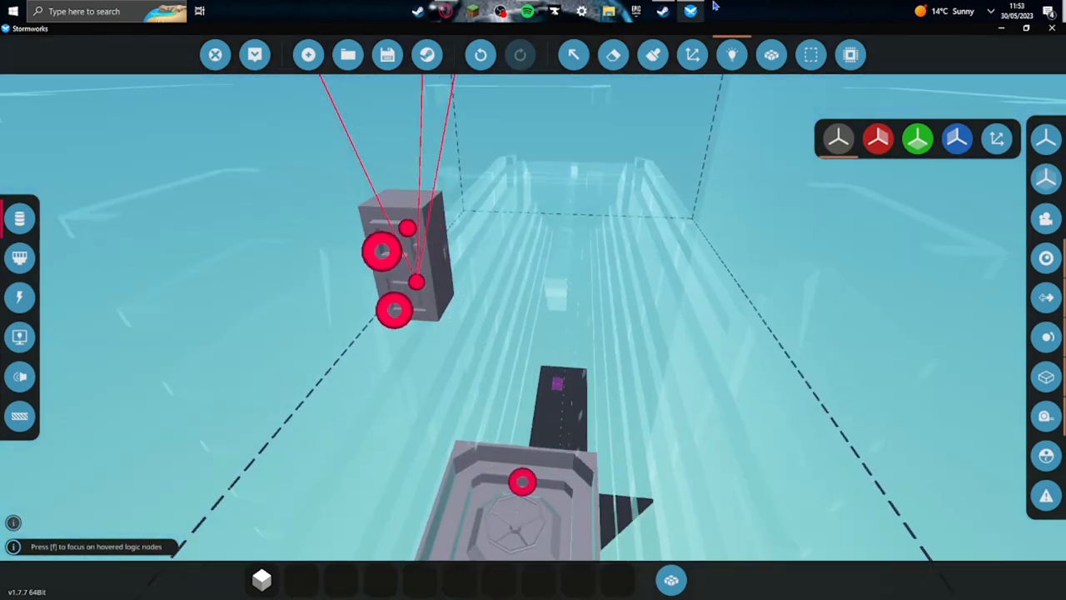
- Exit the logic wiring tool and return to block-building mode
{"action": "left_click", "coordinate": [732, 55]}
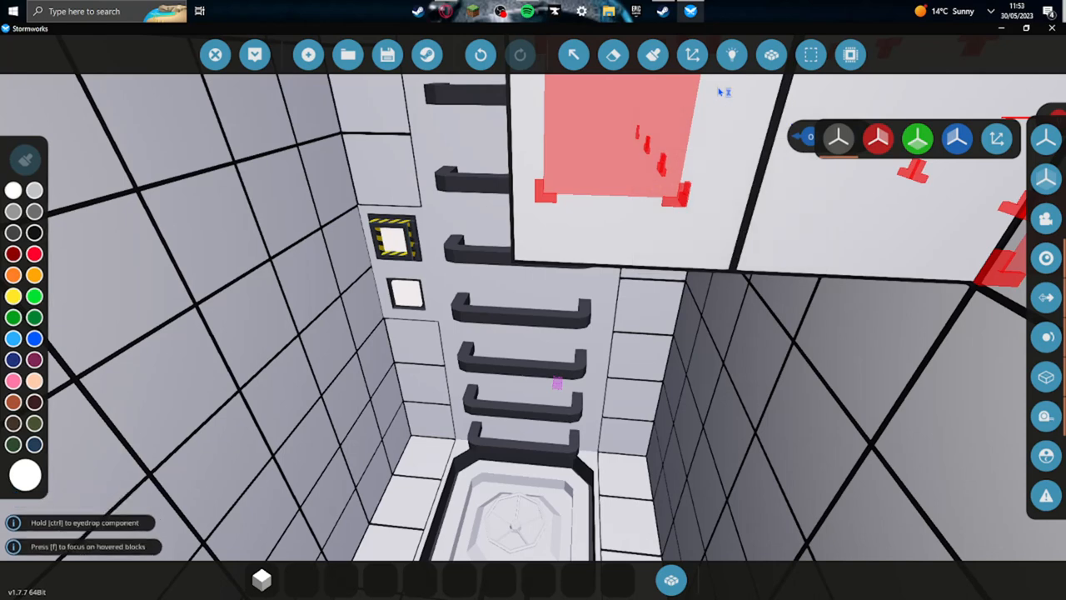
{"action": "mouse_move", "coordinate": [723, 92]}
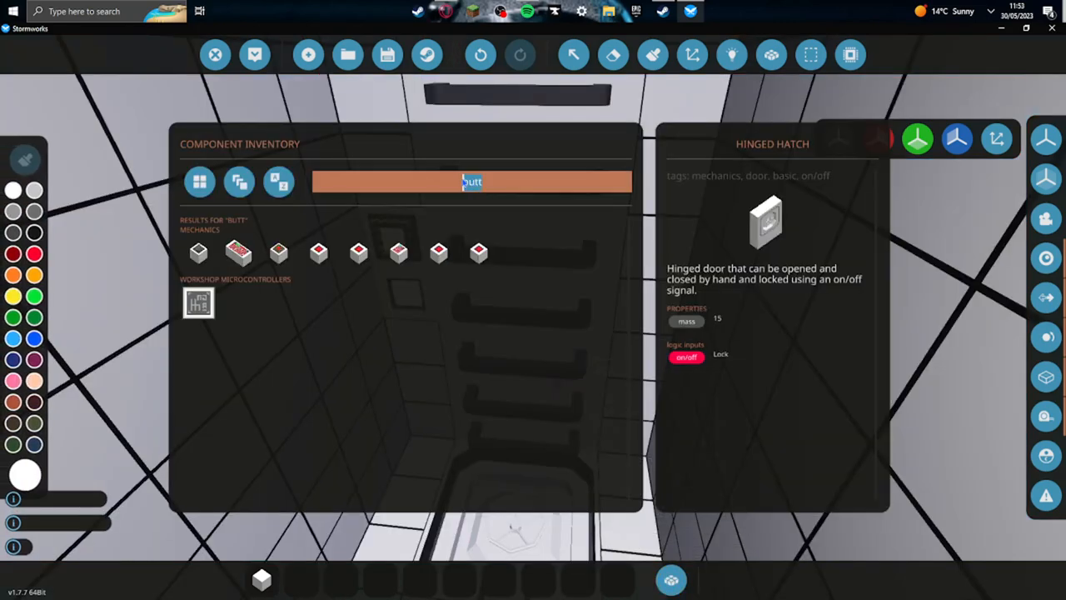
- Add a Less-Than comparator from the inventory, then search 'cons' for a constant number
{"action": "type", "text": "less"}
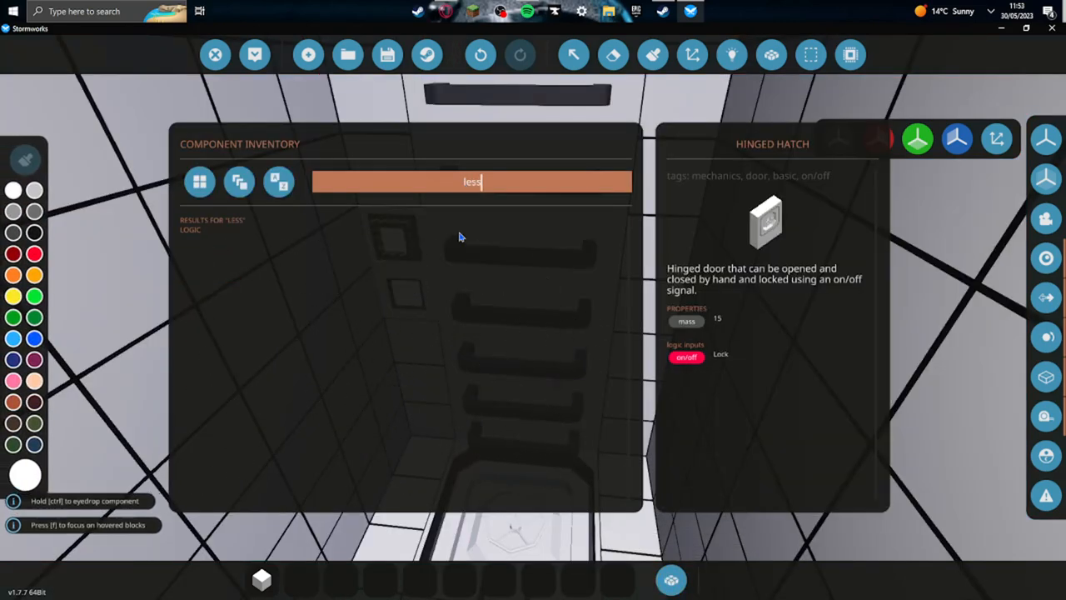
{"action": "left_click", "coordinate": [199, 254]}
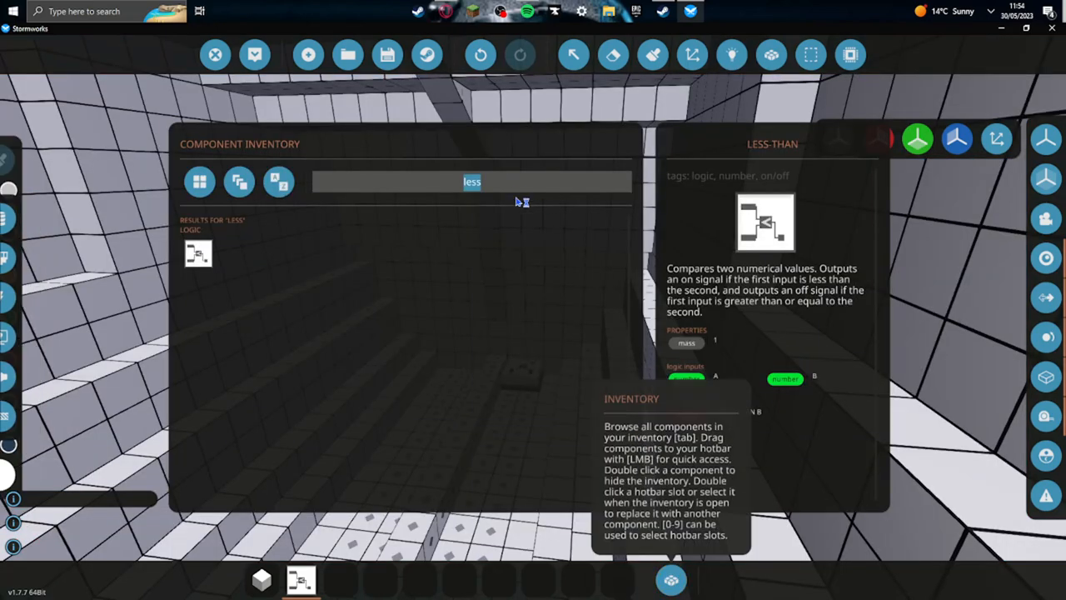
{"action": "type", "text": "cons"}
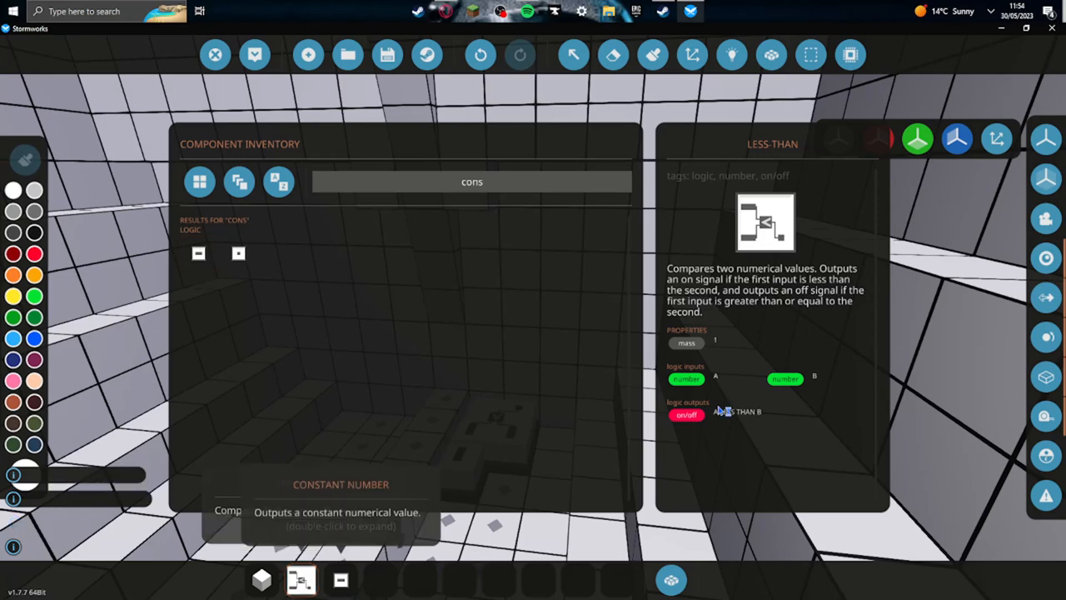
{"action": "mouse_move", "coordinate": [765, 434]}
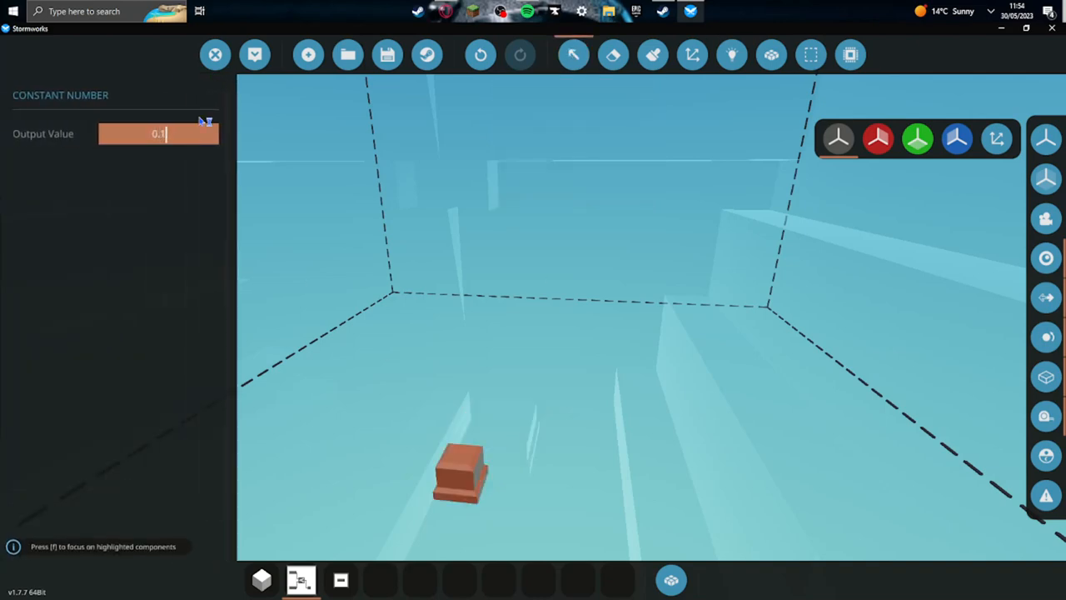
{"action": "mouse_move", "coordinate": [732, 55]}
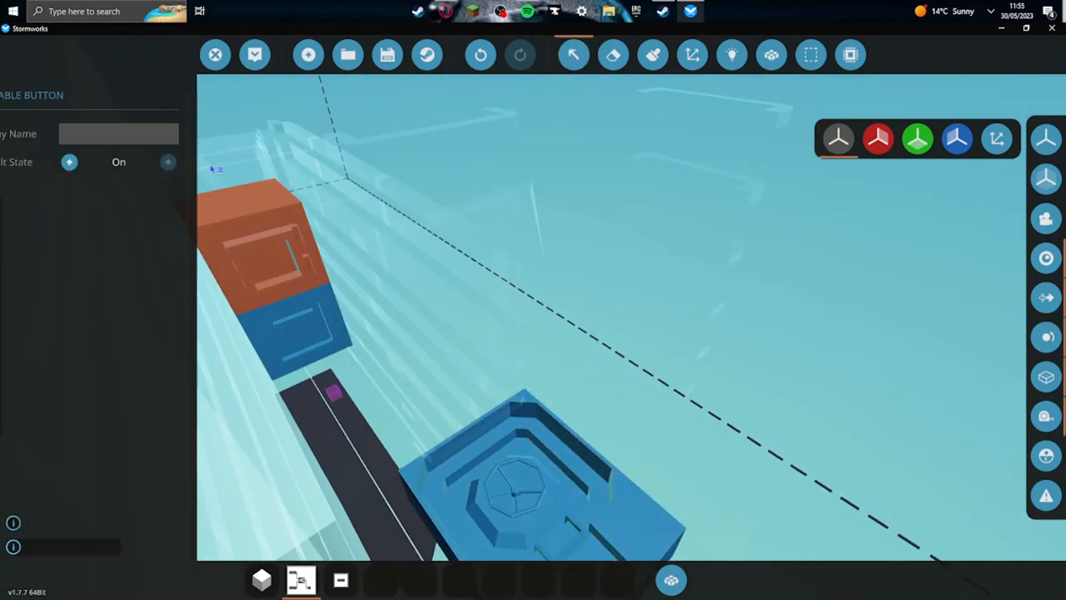
- Name the lockable button 'Bottom Dive trunk hatch', fixing a typo
{"action": "left_click", "coordinate": [158, 134]}
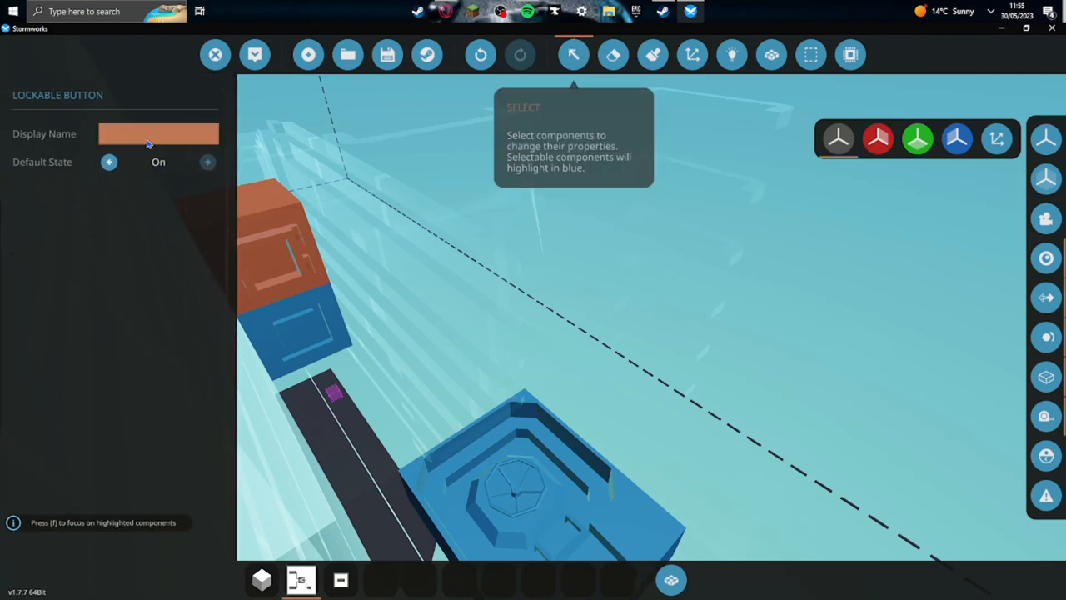
{"action": "type", "text": "Bootom"}
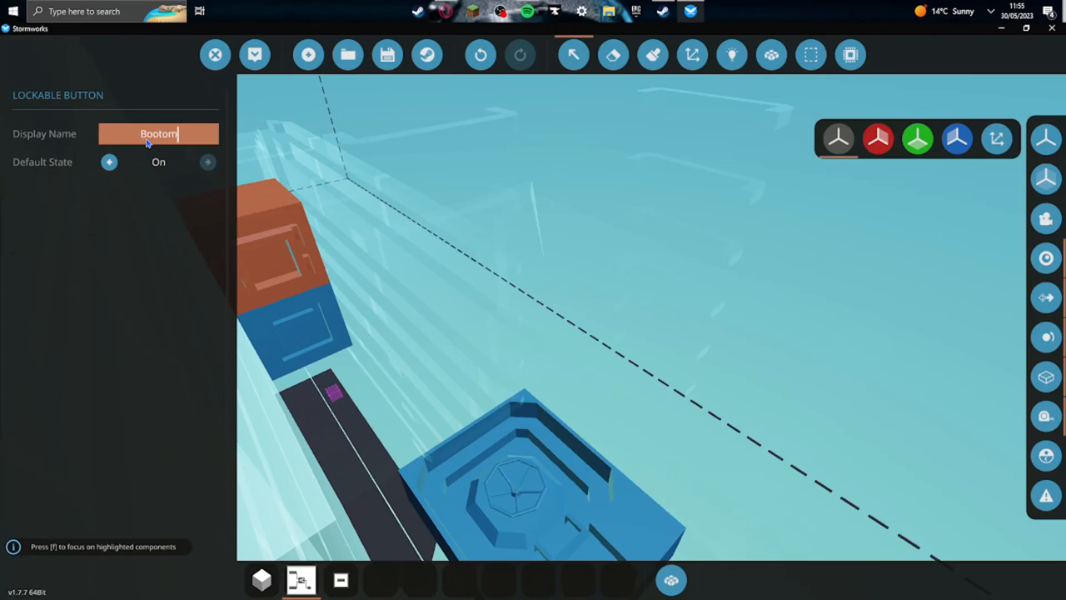
{"action": "key", "text": "BackSpace"}
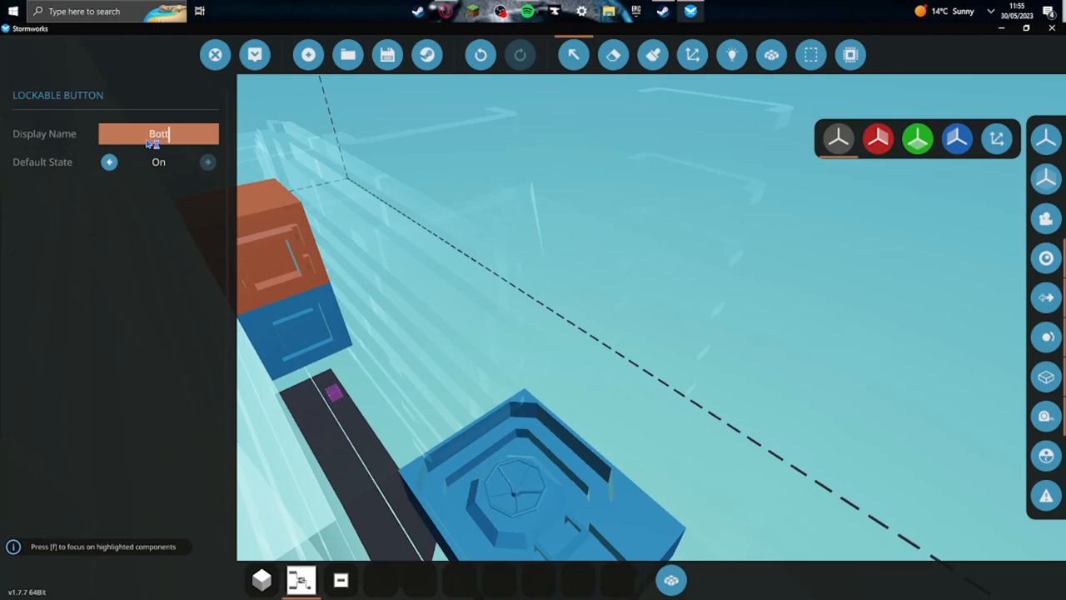
{"action": "type", "text": "om"}
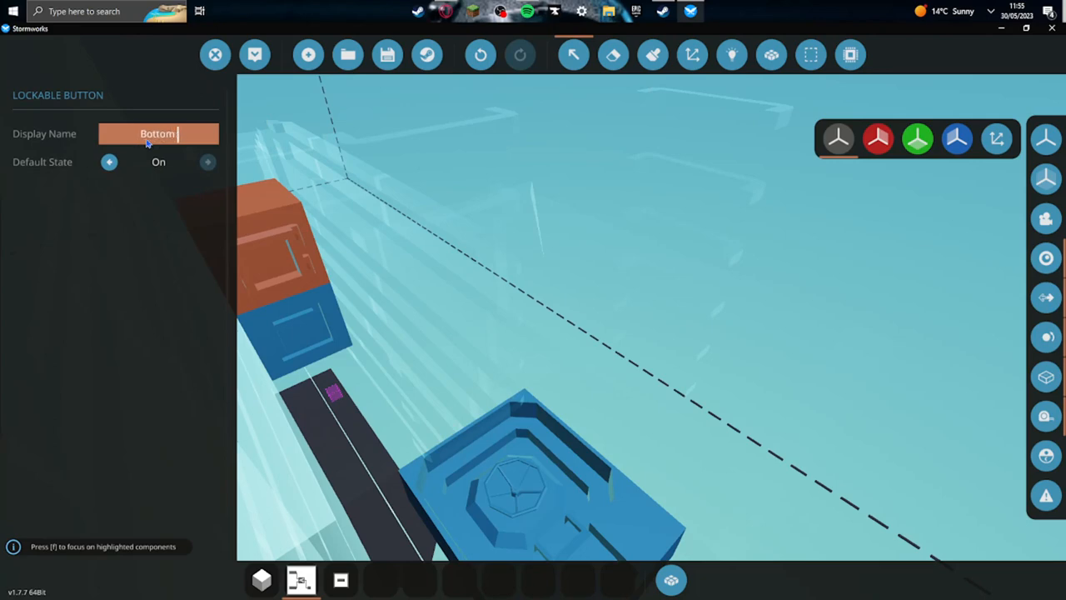
{"action": "type", "text": "Dive"}
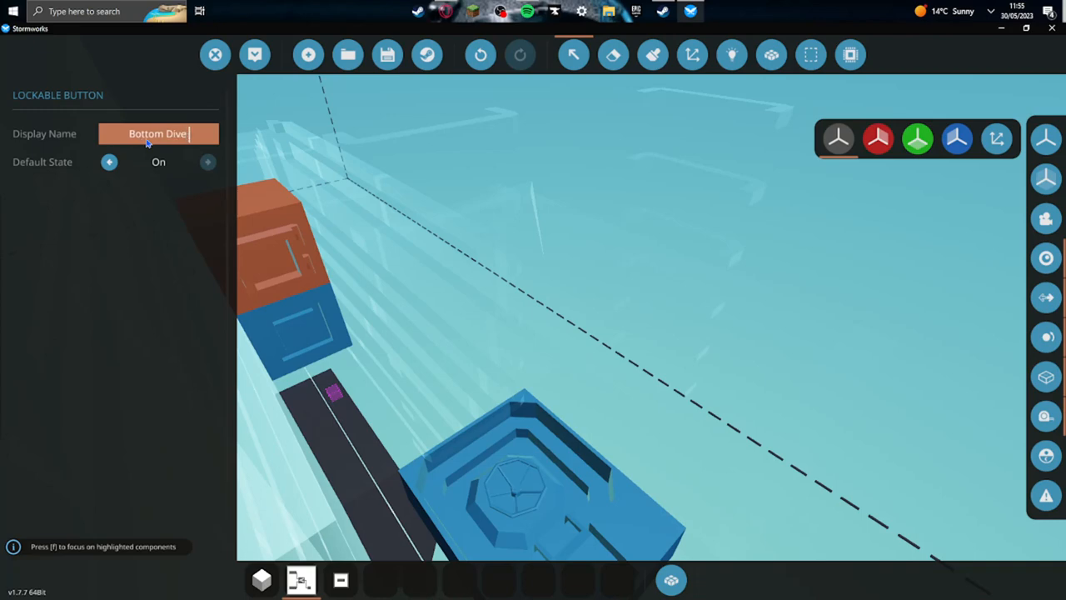
{"action": "type", "text": "trunk"}
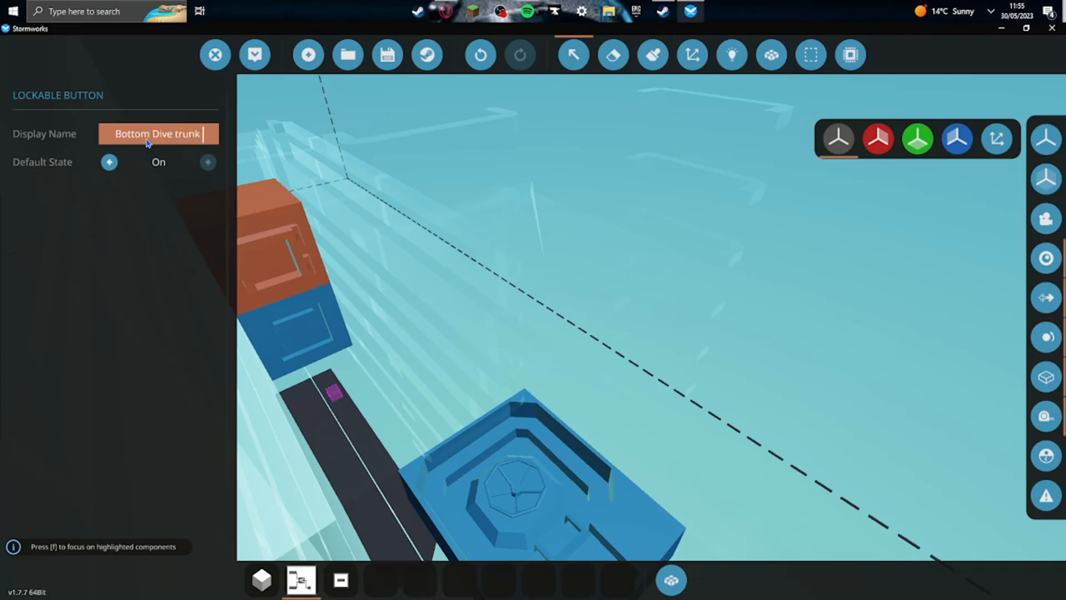
{"action": "type", "text": "hatch"}
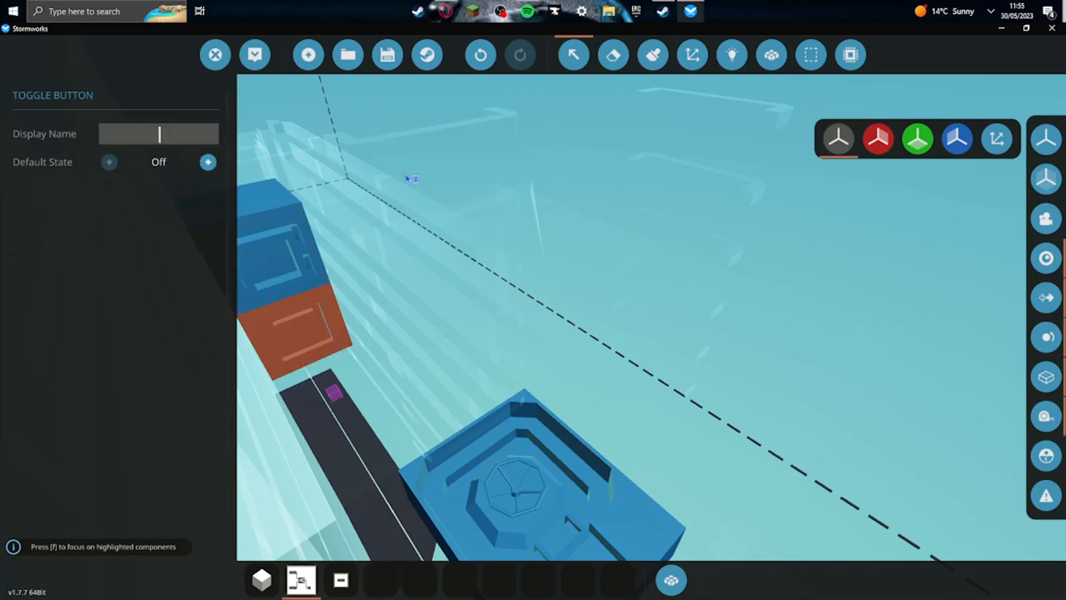
- Name the toggle button 'Top Dive trunk hatch', correcting the misspellings
{"action": "type", "text": "T"}
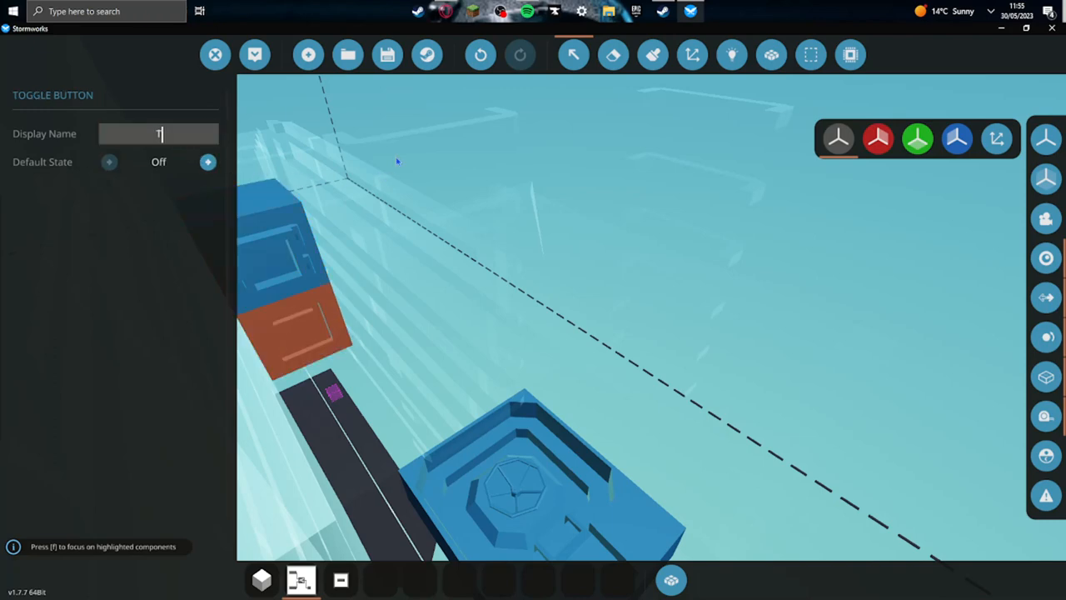
{"action": "type", "text": "op d"}
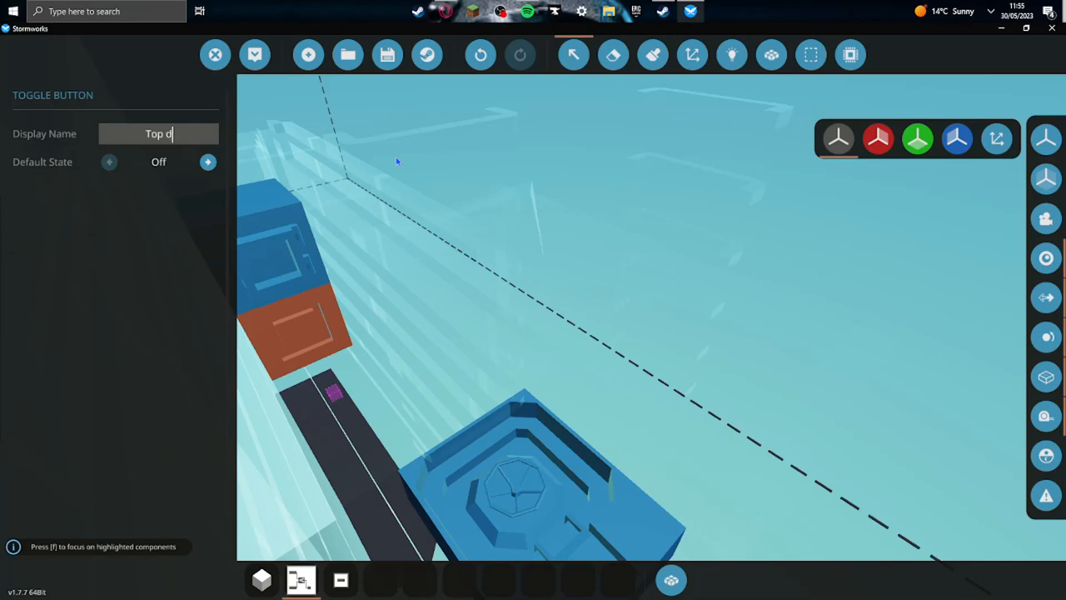
{"action": "type", "text": "ive"}
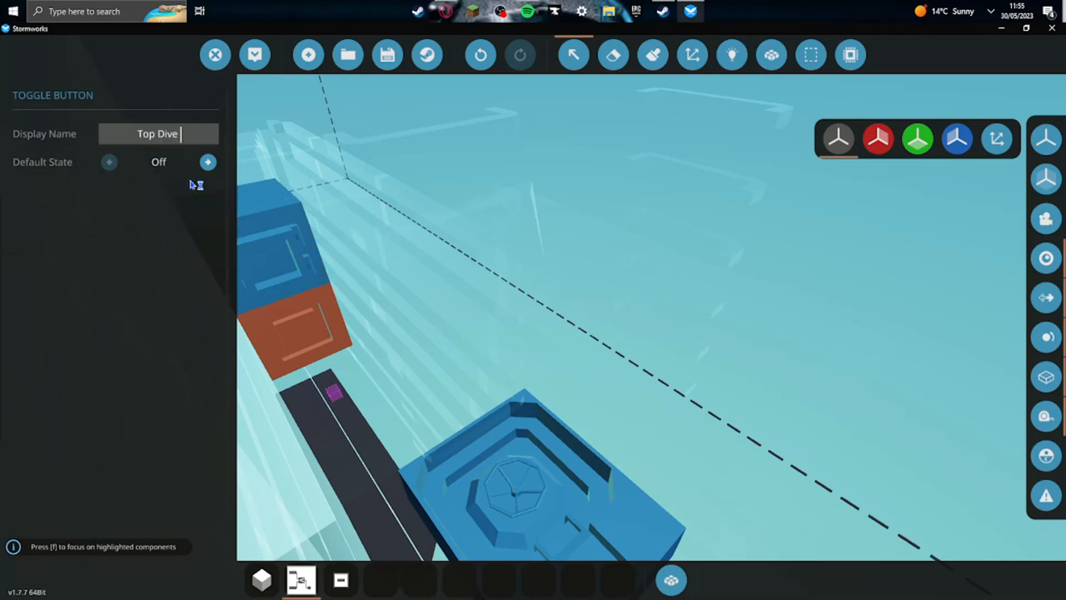
{"action": "type", "text": "TR"}
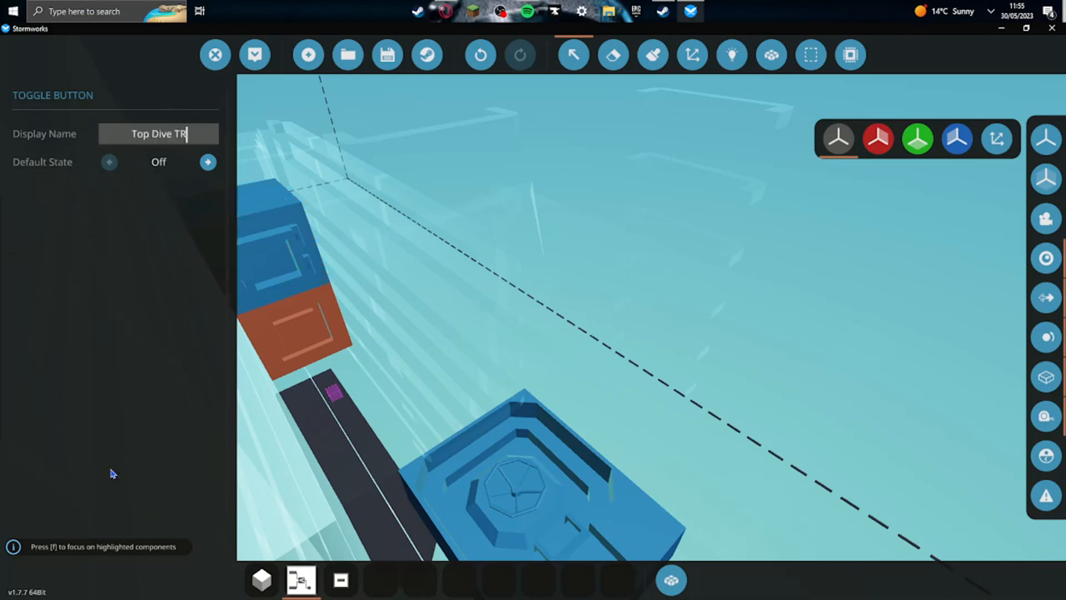
{"action": "type", "text": "UV"}
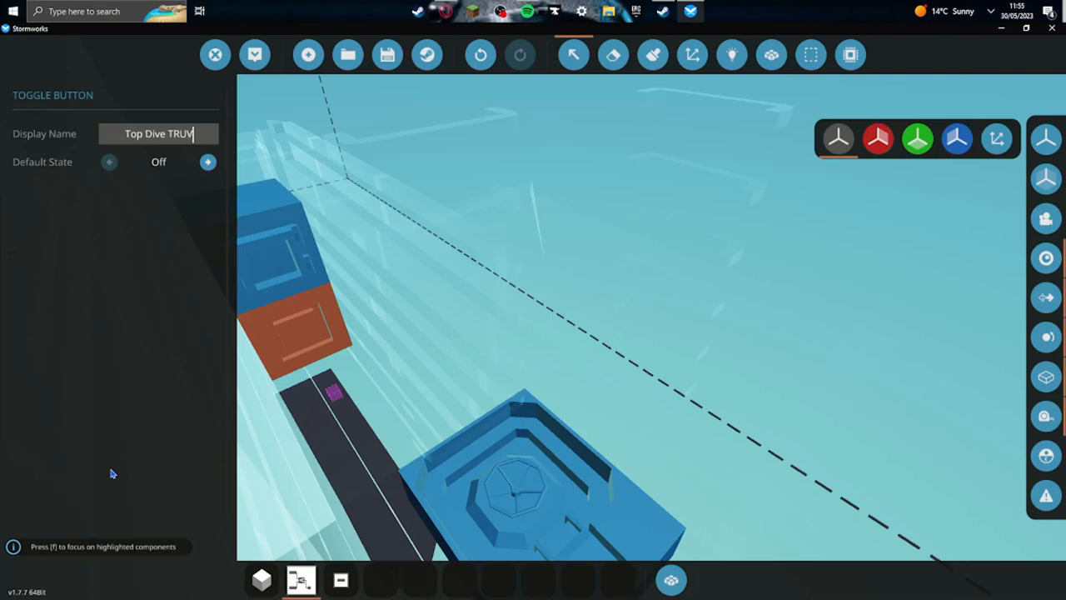
{"action": "key", "text": "Backspace"}
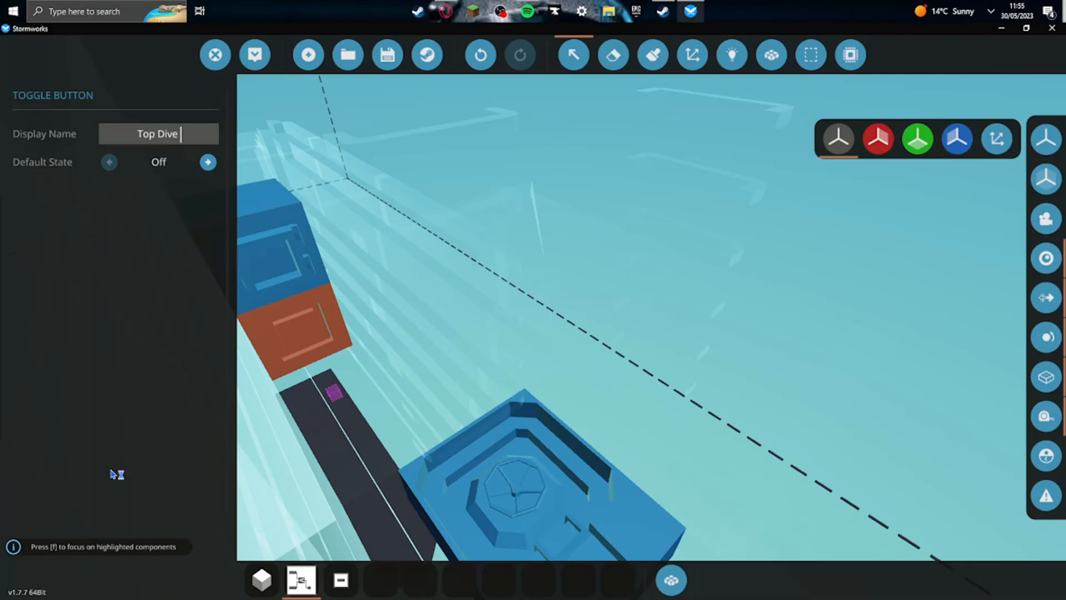
{"action": "type", "text": "t"}
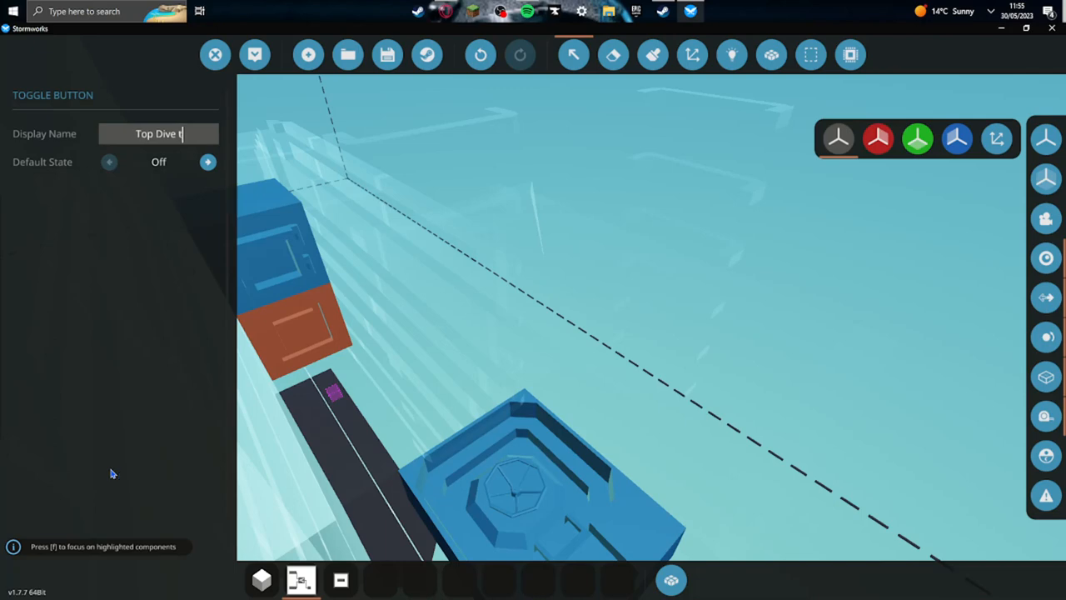
{"action": "type", "text": "runch"}
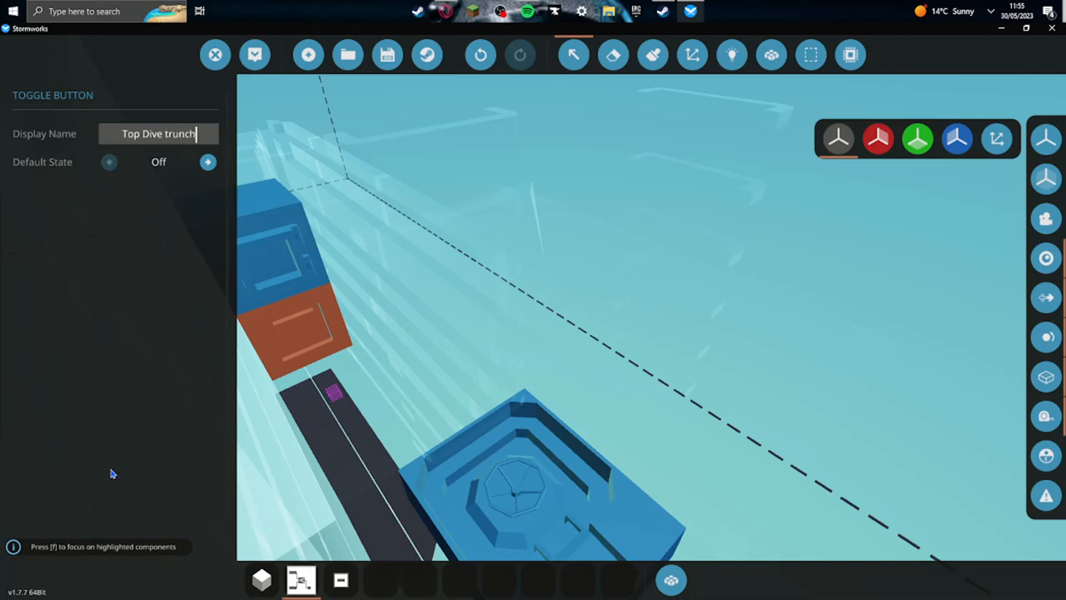
{"action": "key", "text": "Backspace"}
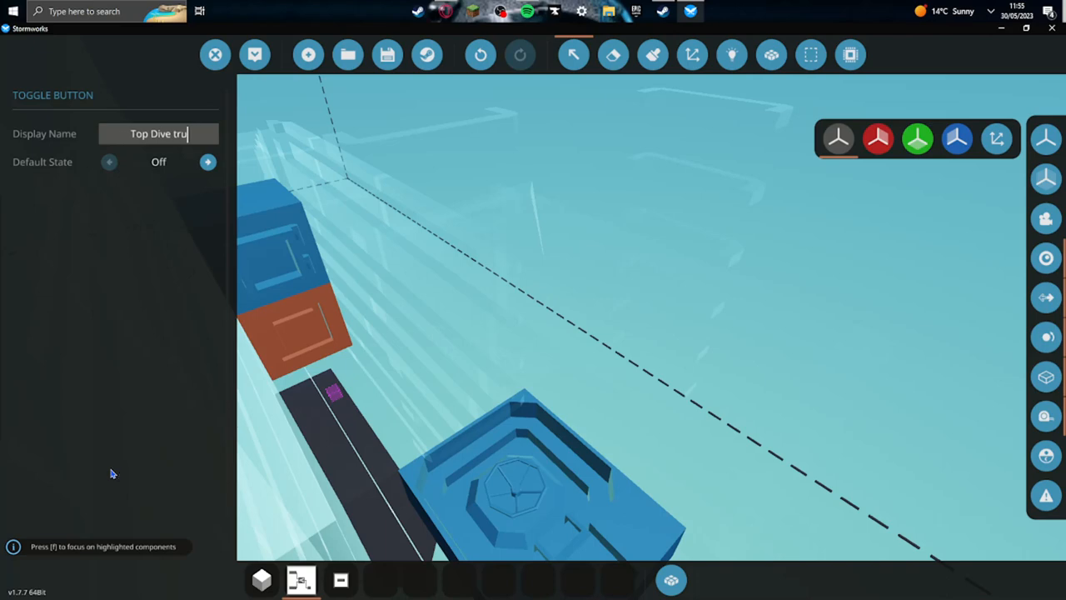
{"action": "type", "text": "nk"}
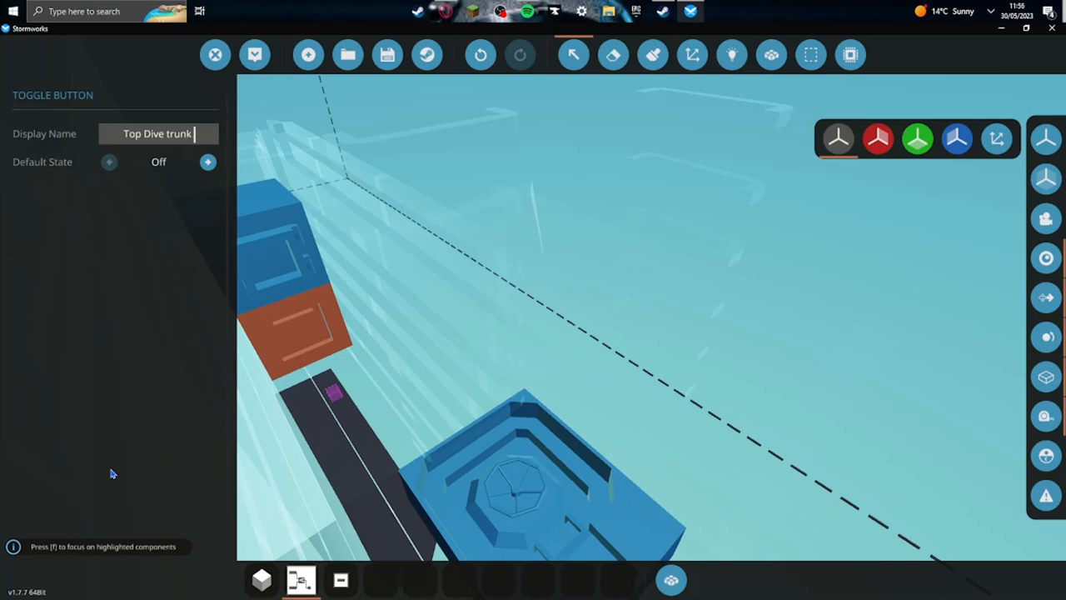
{"action": "type", "text": "hatch"}
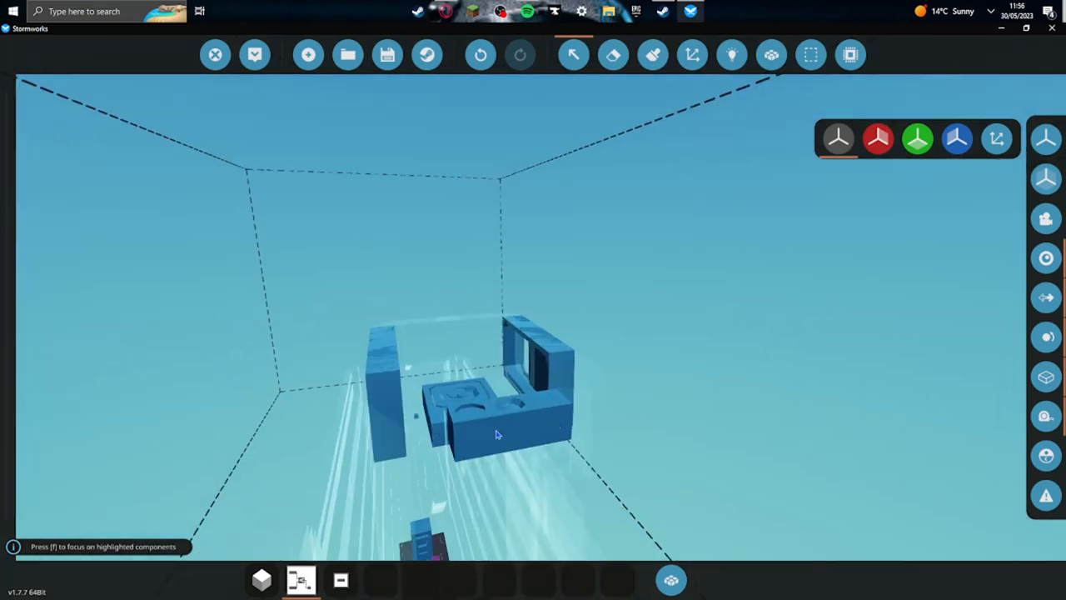
- Select the compass ball and switch to the logic-wiring view
{"action": "left_click", "coordinate": [495, 416]}
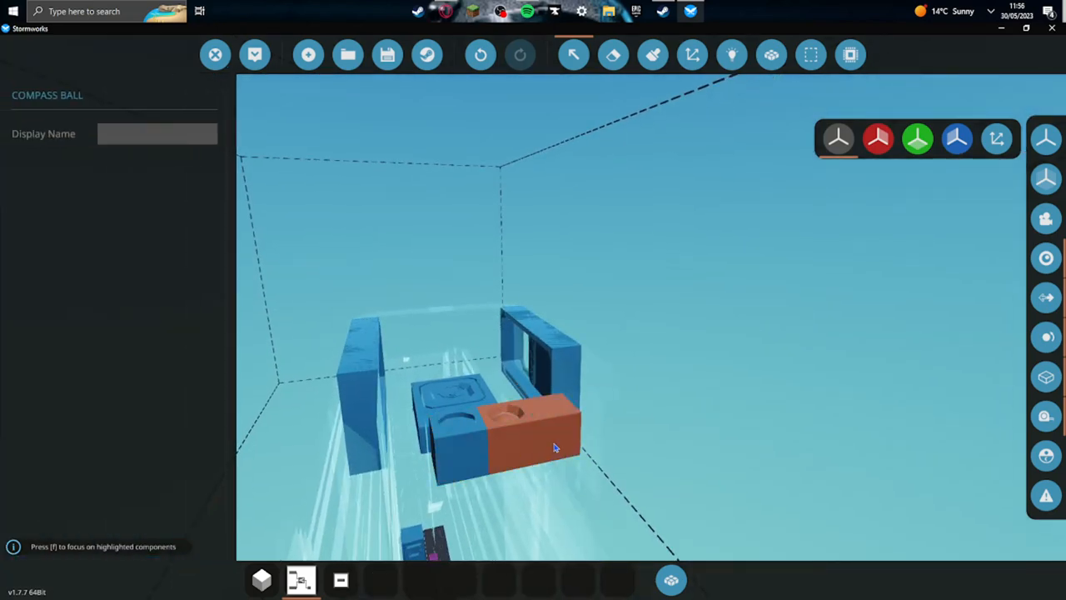
{"action": "left_click", "coordinate": [731, 54]}
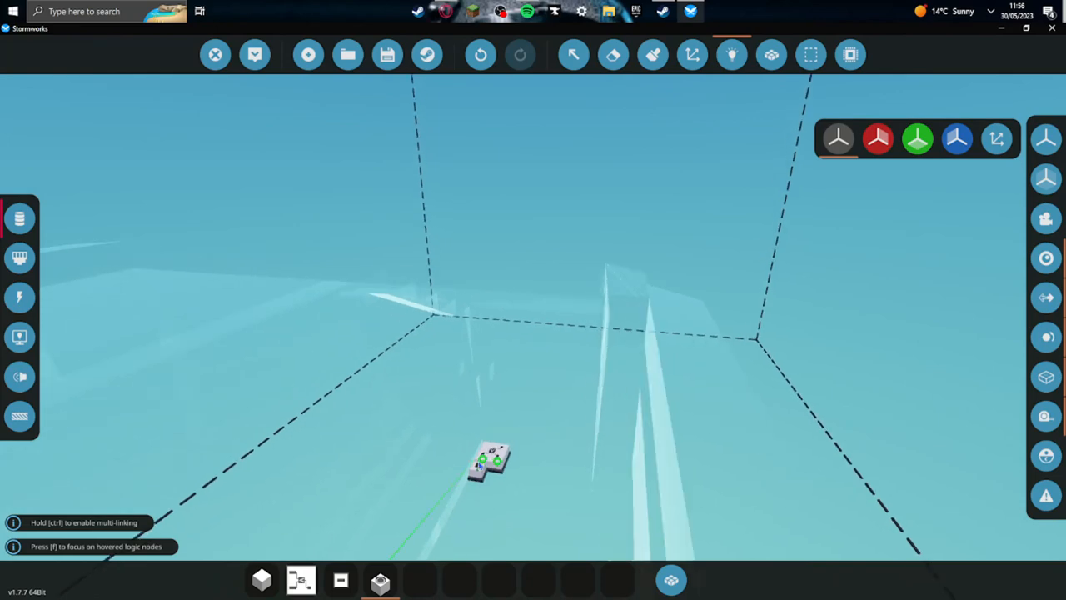
{"action": "mouse_move", "coordinate": [490, 462]}
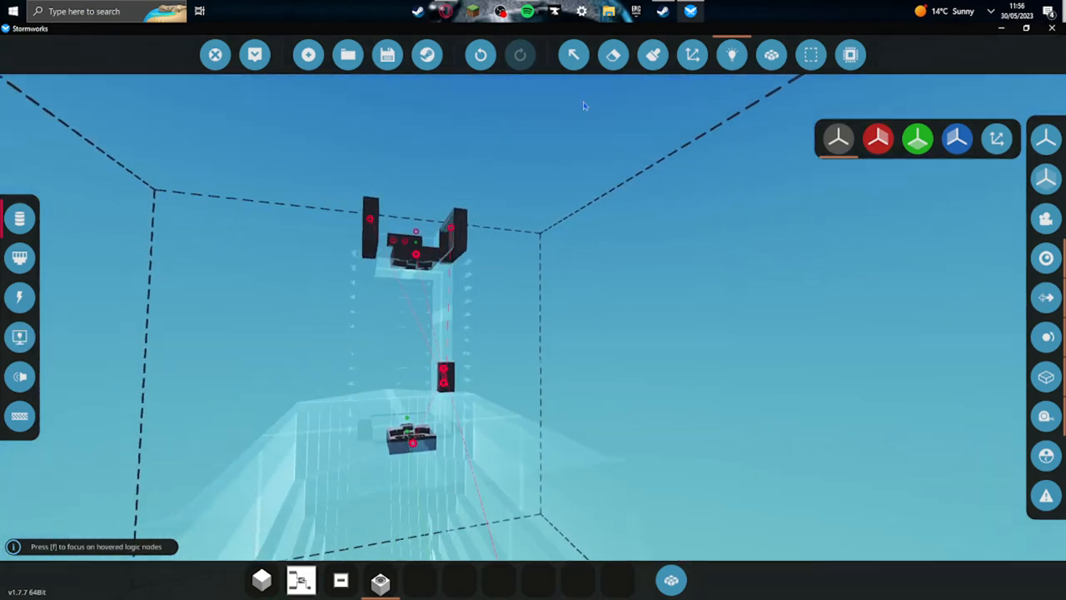
{"action": "mouse_move", "coordinate": [255, 54]}
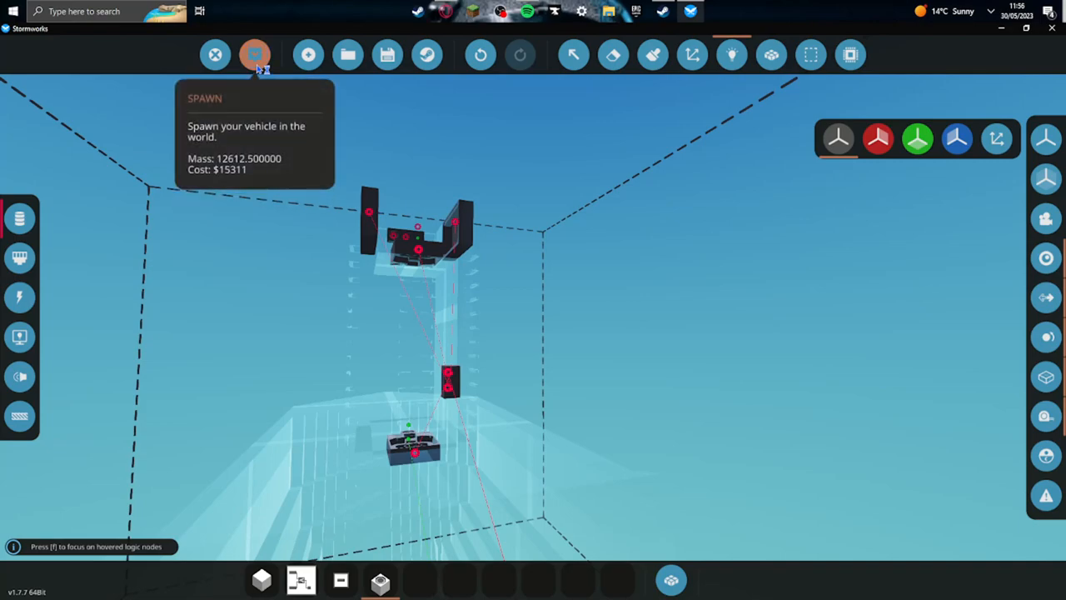
- Spawn the submarine to test the hatch, then return to the workbench
{"action": "left_click", "coordinate": [255, 54]}
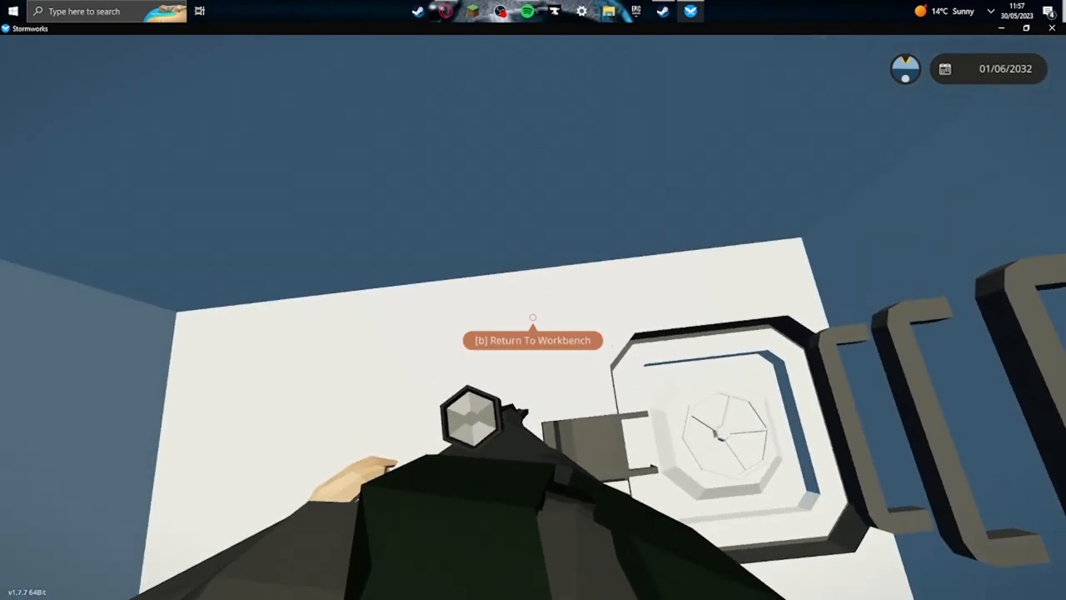
{"action": "key", "text": "b"}
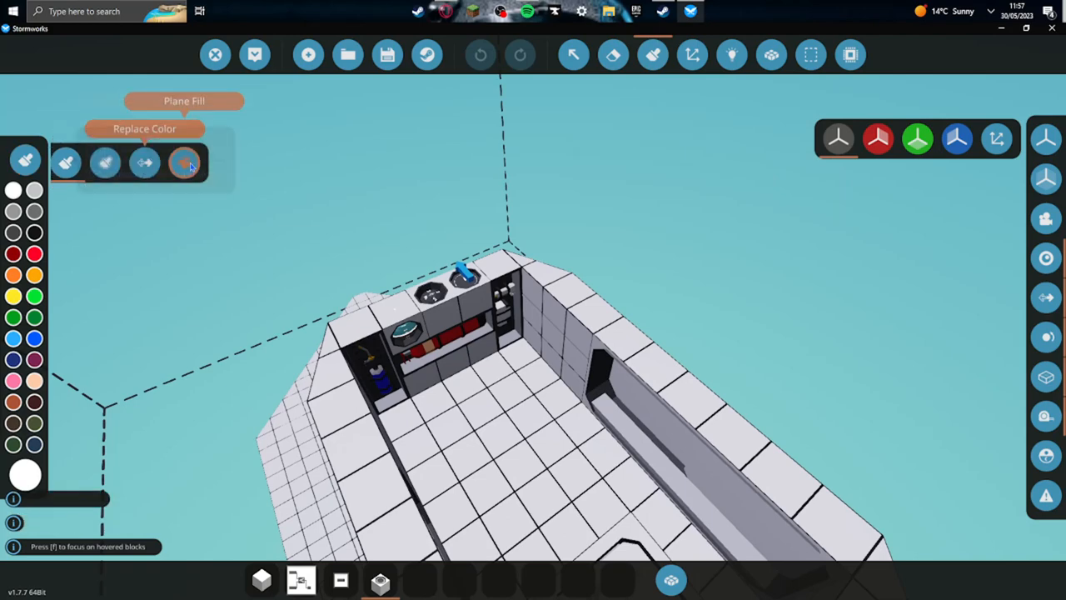
- Switch to face painting and paint the dark wall blocks light grey
{"action": "left_click", "coordinate": [184, 162]}
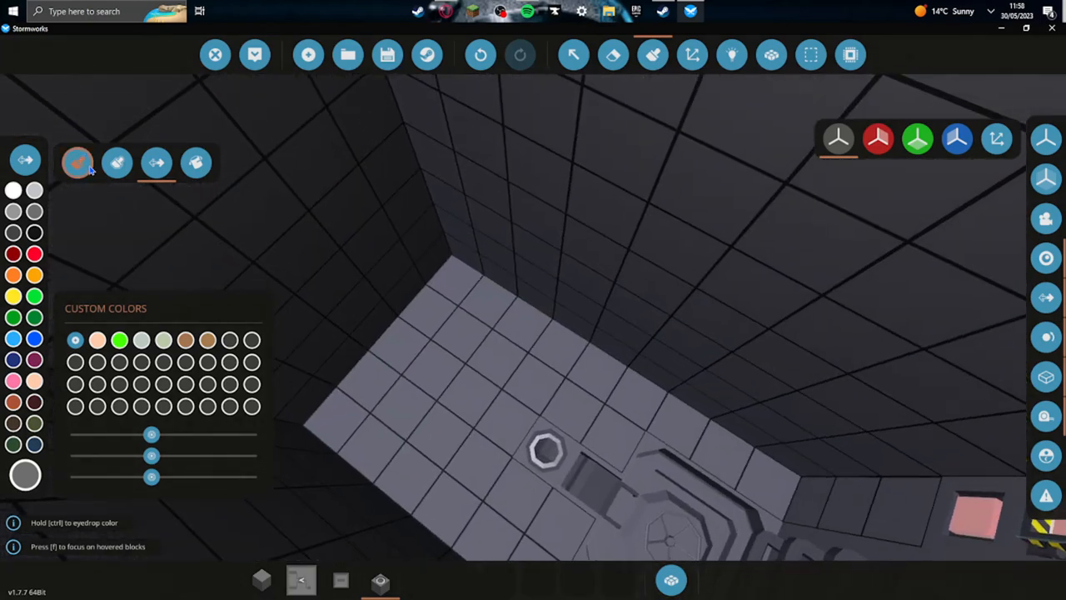
{"action": "left_click", "coordinate": [480, 55]}
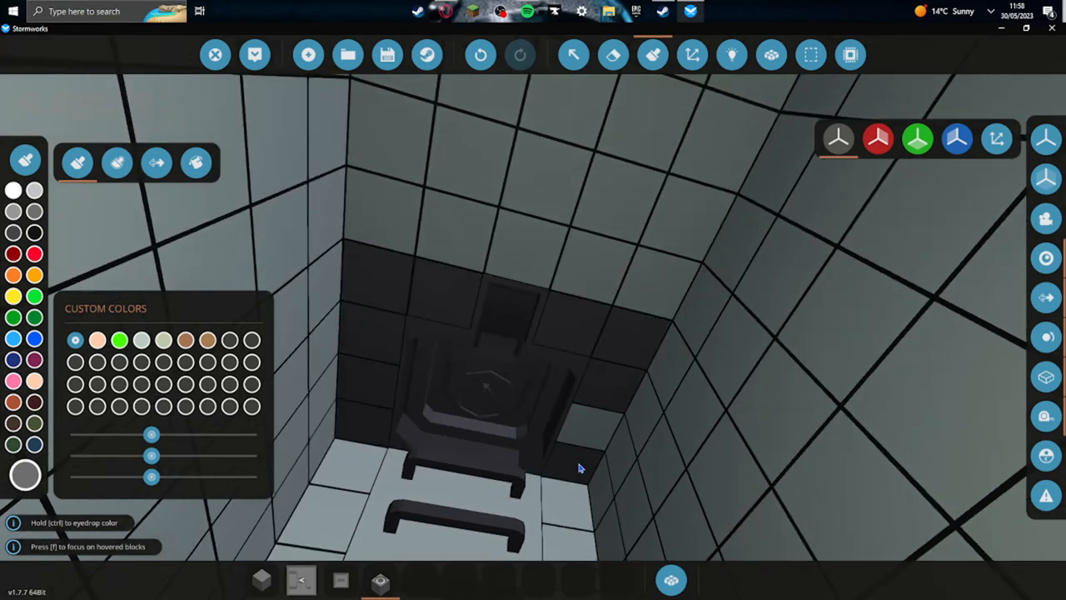
{"action": "left_click_drag", "start_coordinate": [579, 467], "coordinate": [504, 159]}
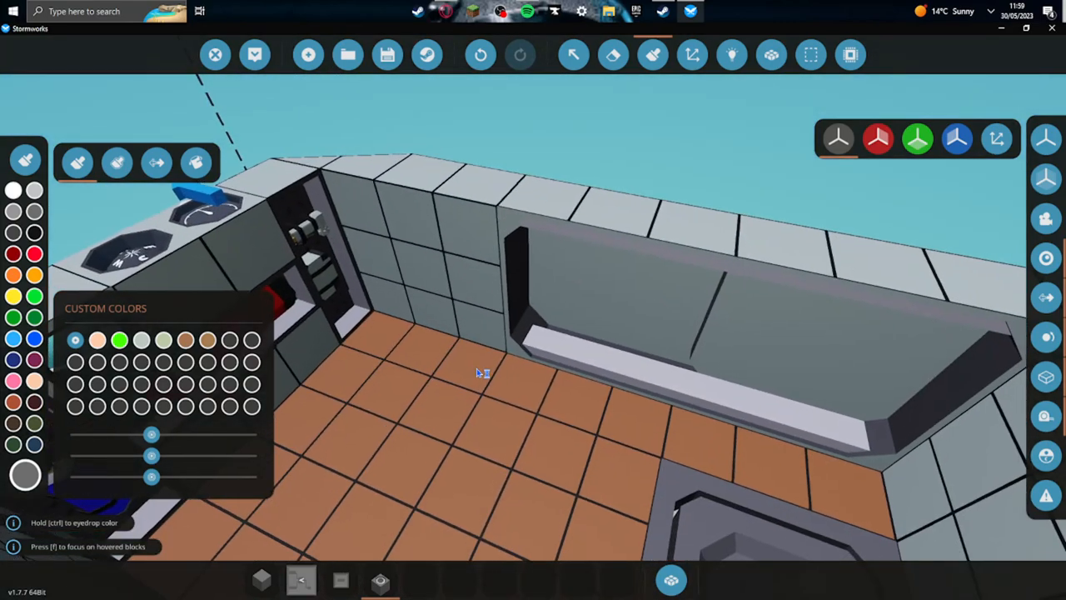
{"action": "mouse_move", "coordinate": [479, 373]}
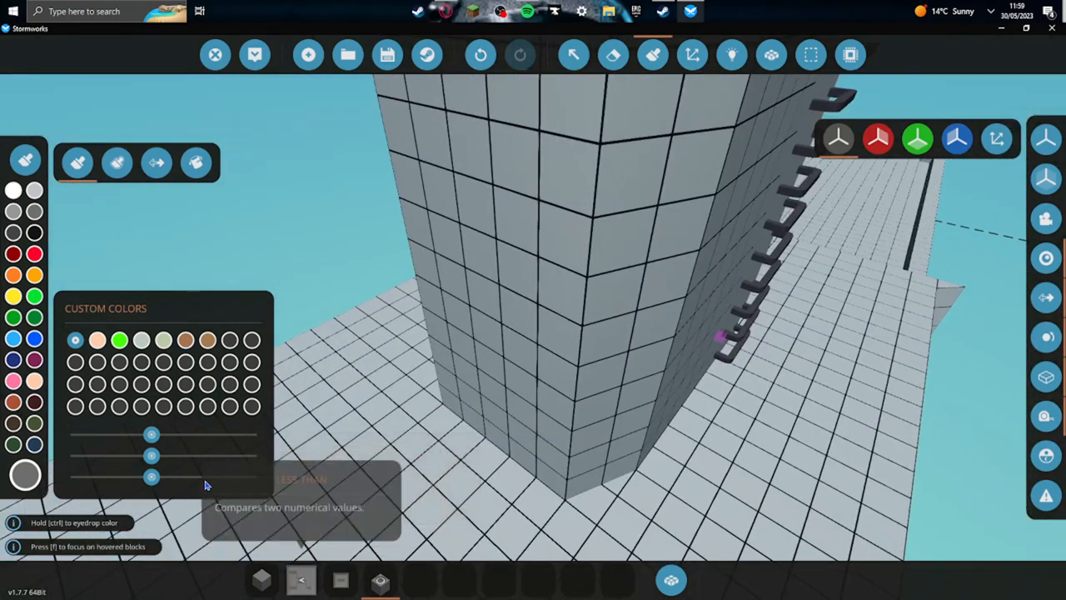
{"action": "mouse_move", "coordinate": [399, 503]}
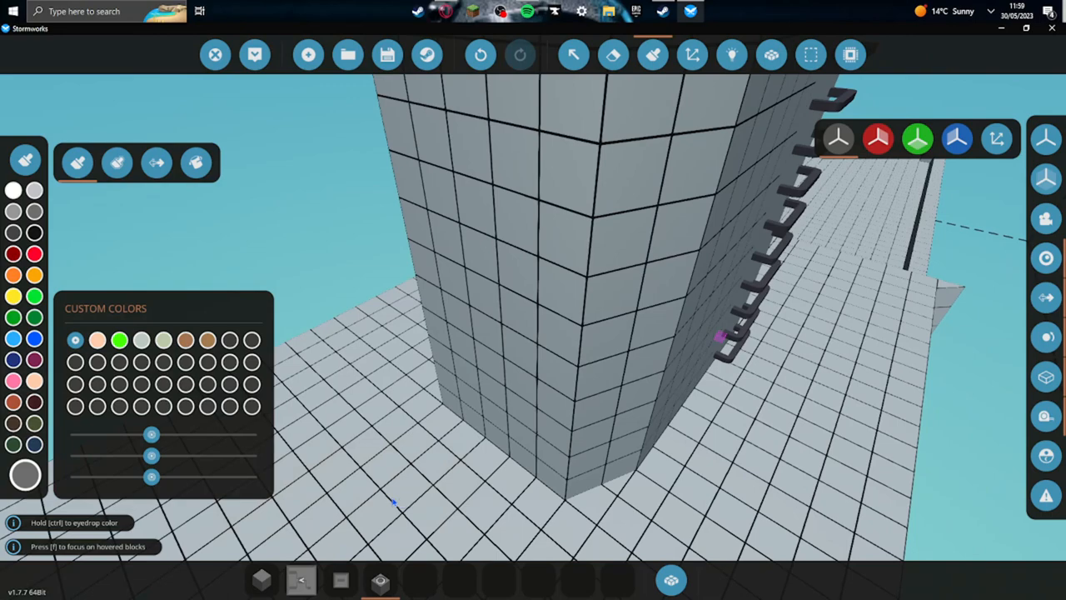
{"action": "mouse_move", "coordinate": [448, 374]}
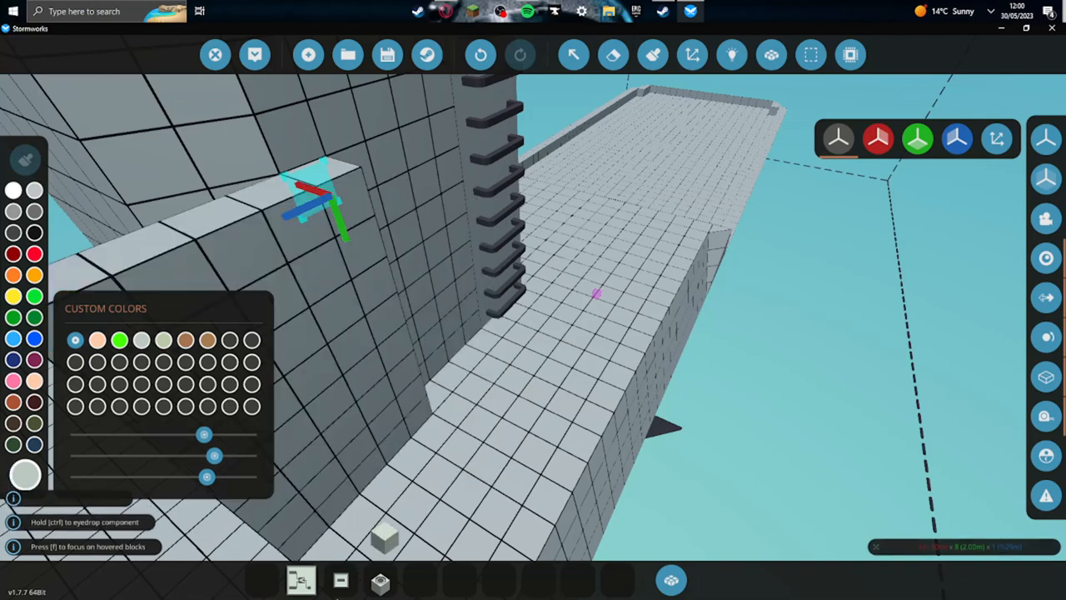
- Undo the stray block and select the basic cube block for building on the deck
{"action": "left_click", "coordinate": [480, 55]}
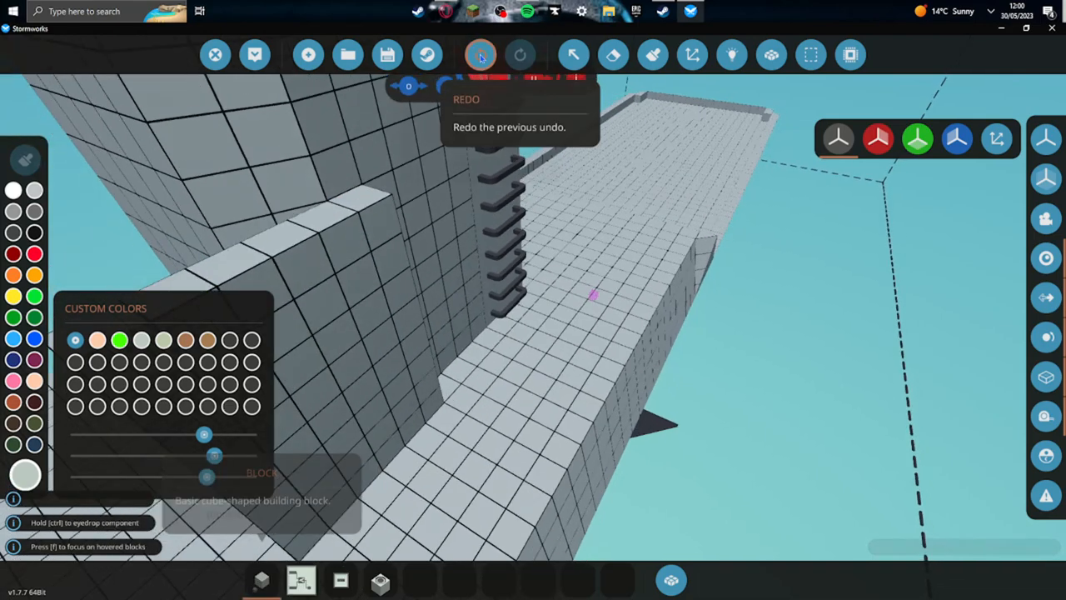
{"action": "left_click", "coordinate": [480, 54]}
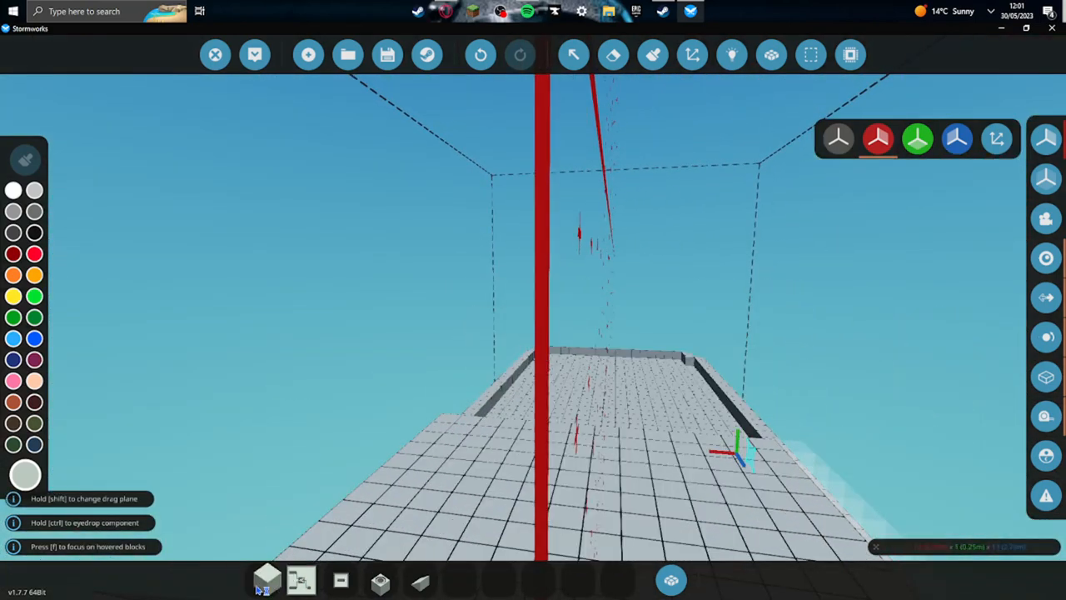
{"action": "left_click", "coordinate": [479, 54]}
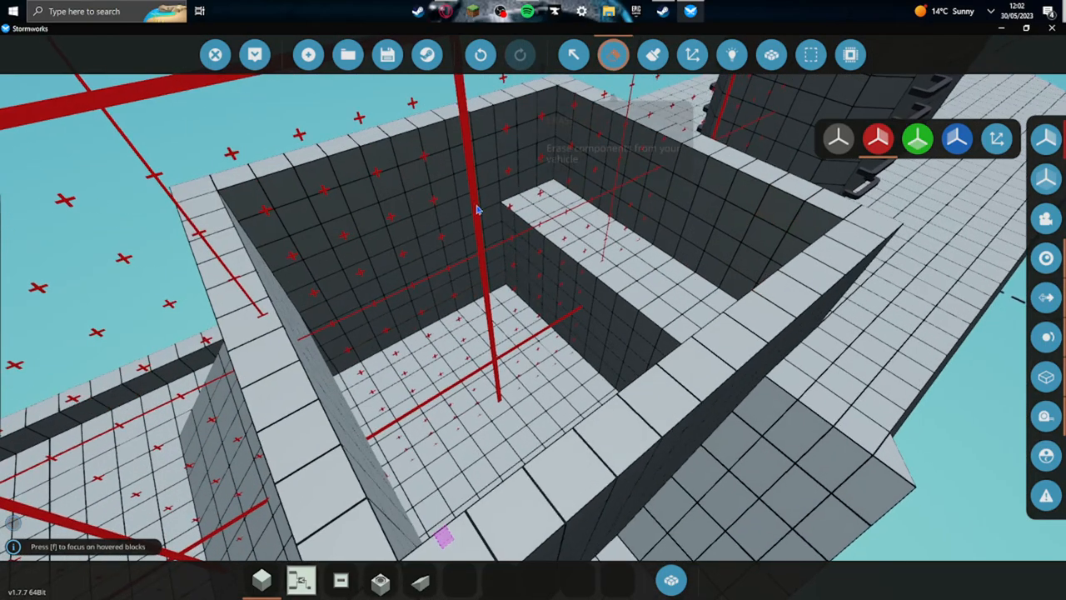
- Select the Erase tool while viewing the fire control room from above
{"action": "left_click", "coordinate": [612, 54]}
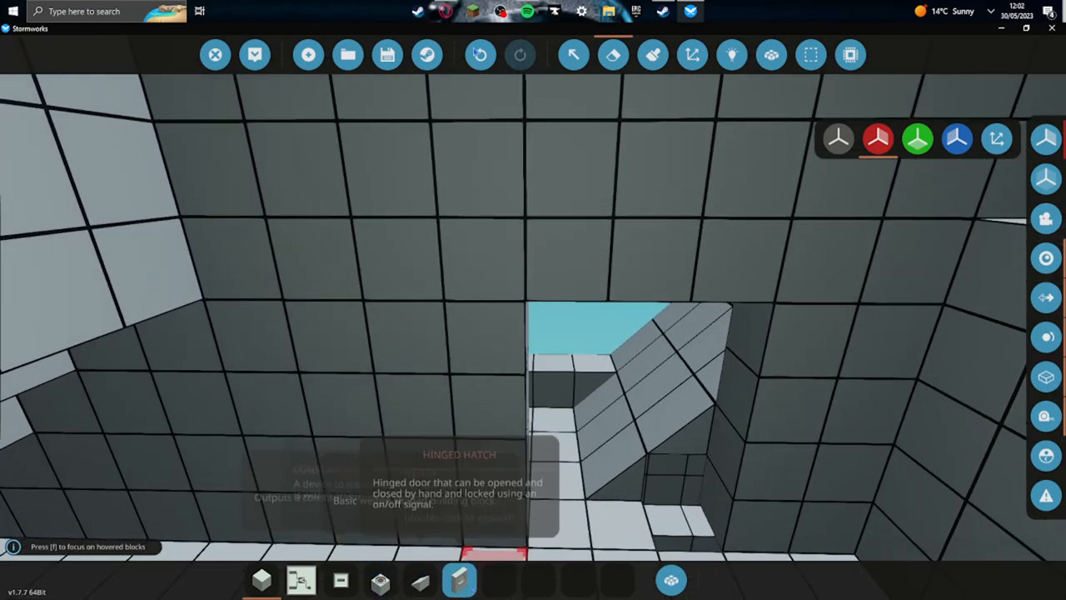
- Box-select a 3×4 block wall area and delete it to open the doorway
{"action": "left_click", "coordinate": [480, 54]}
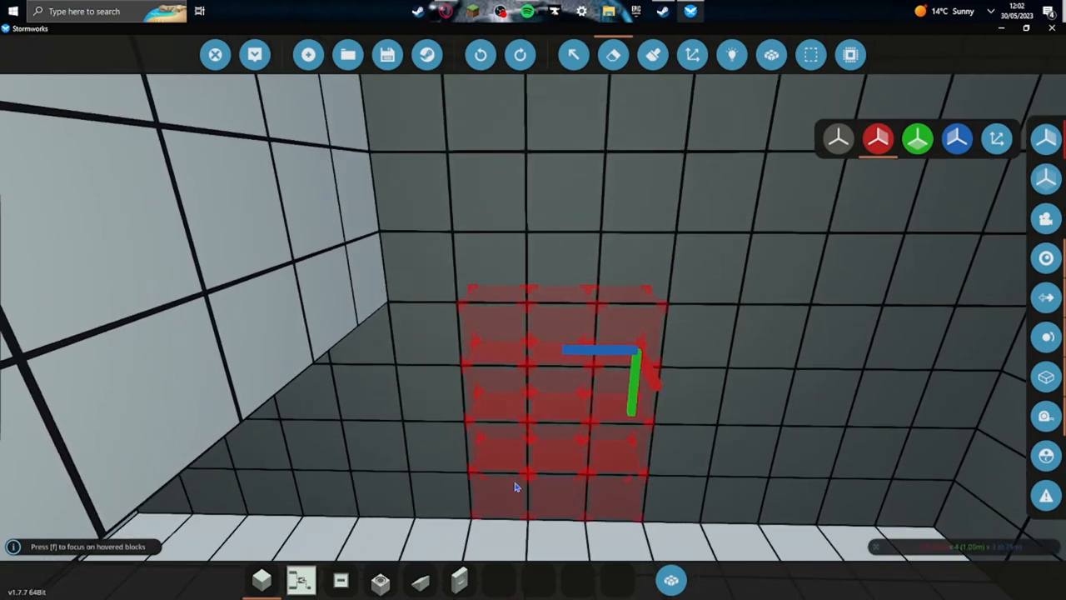
{"action": "left_click", "coordinate": [459, 581]}
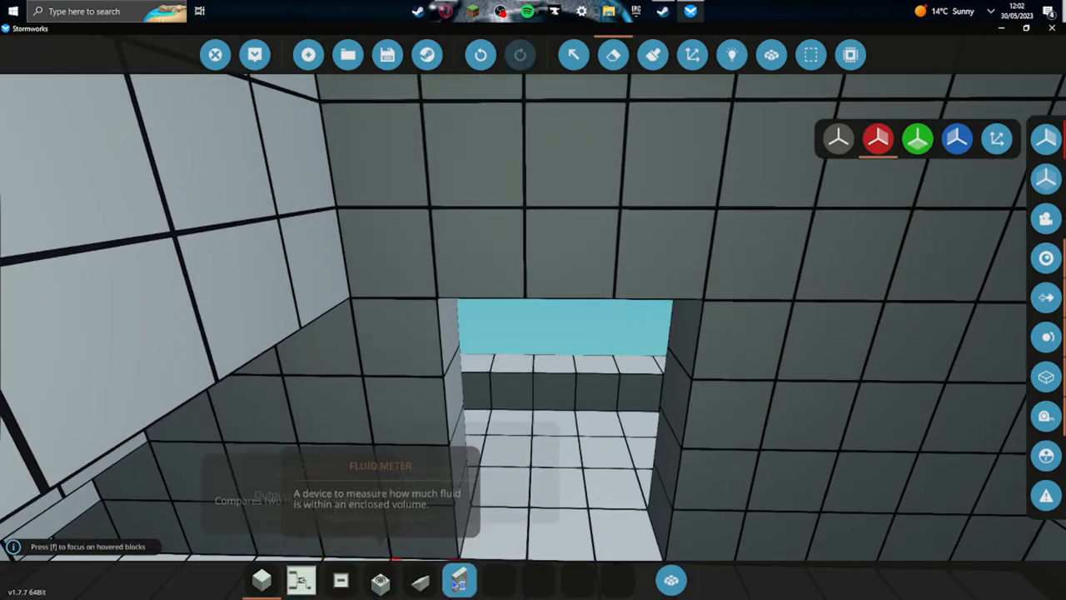